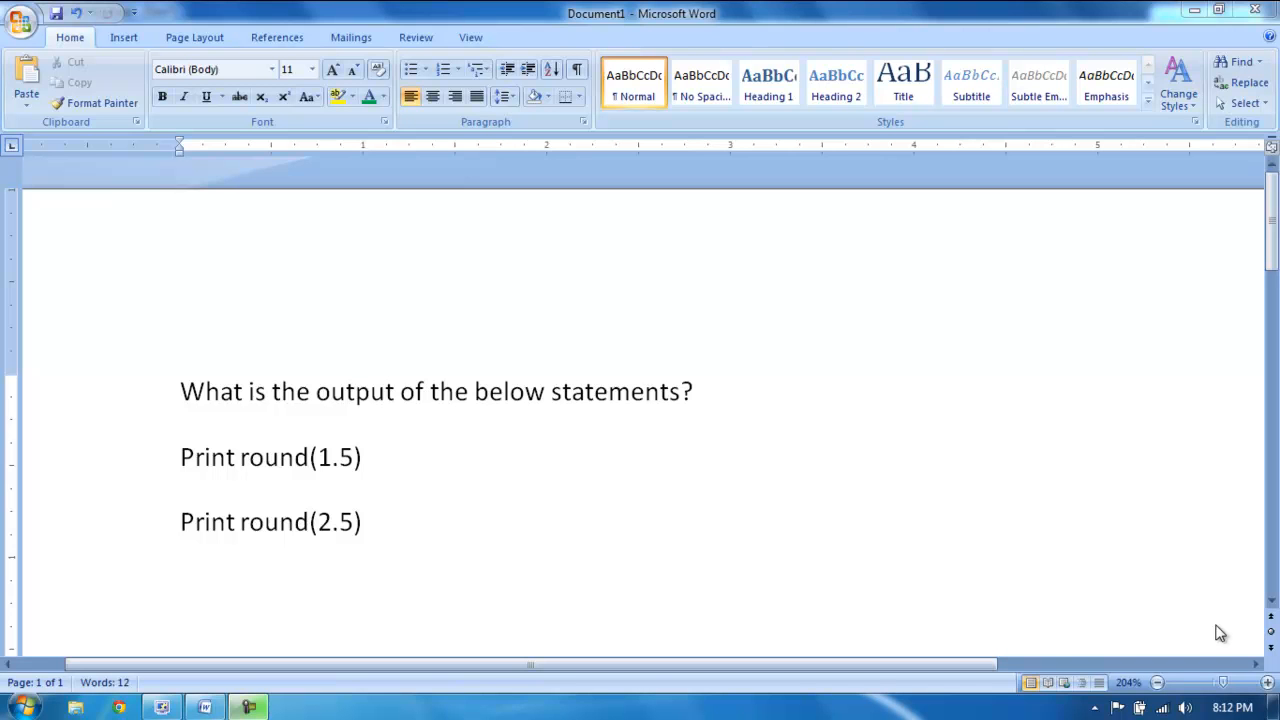
mouse_move(613, 600)
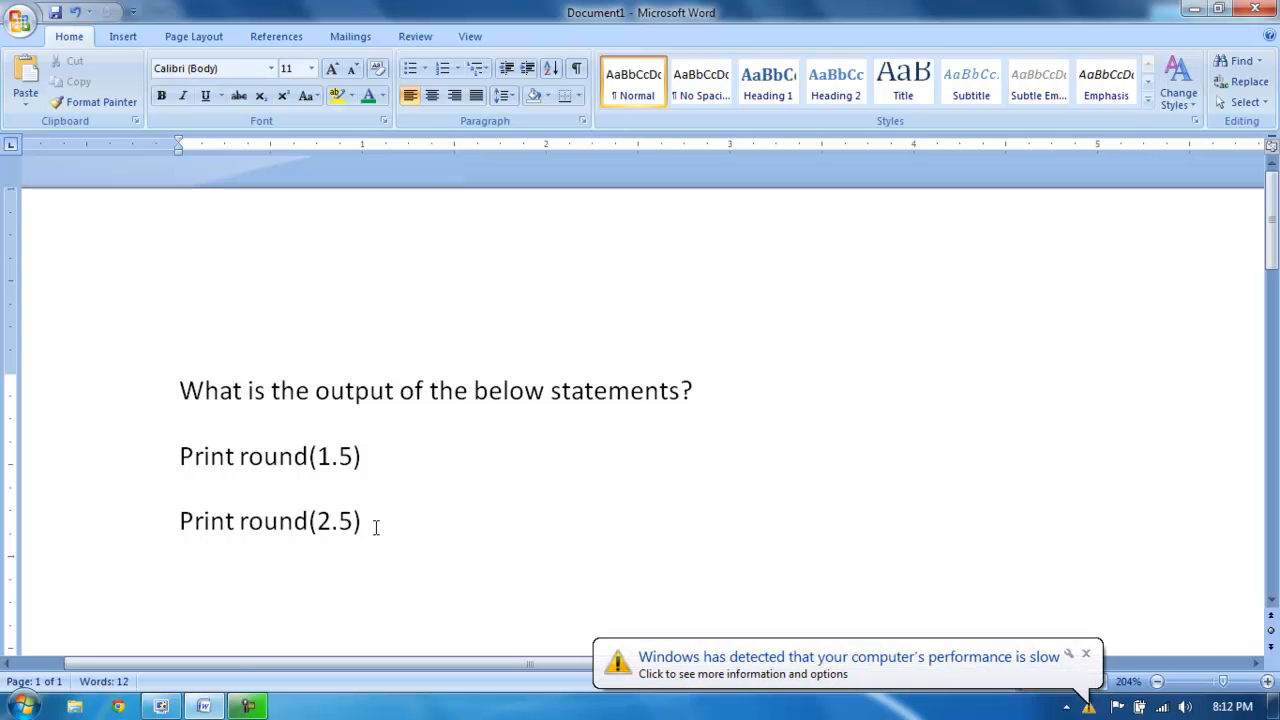
Step: Copy the Print round(1.5) and Print round(2.5) lines from Word into the QTP Expert View
click(363, 521)
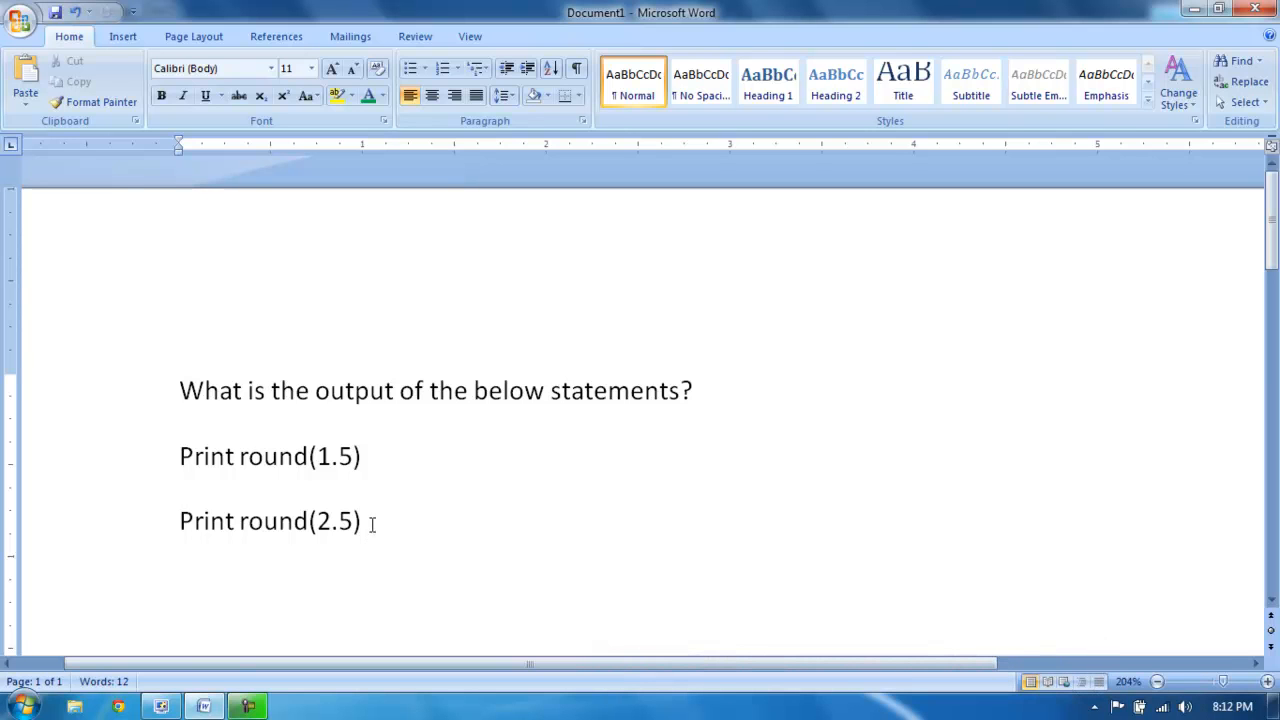
click(373, 522)
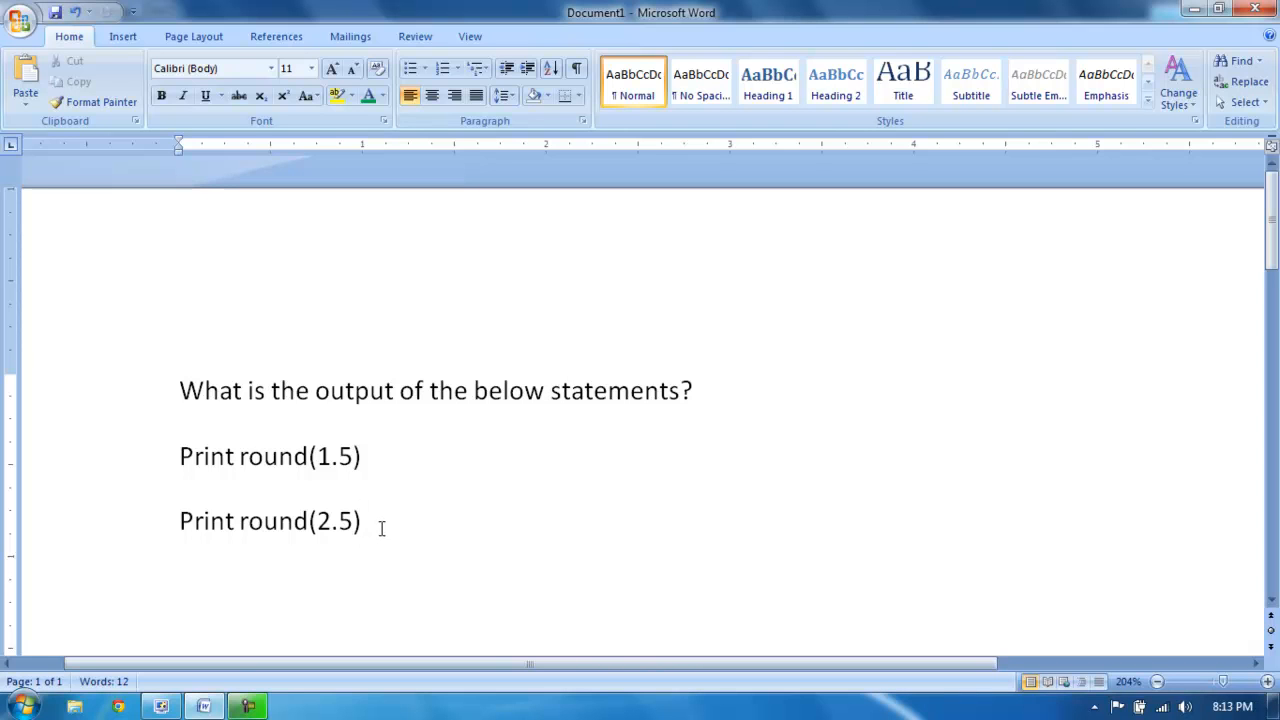
mouse_move(374, 524)
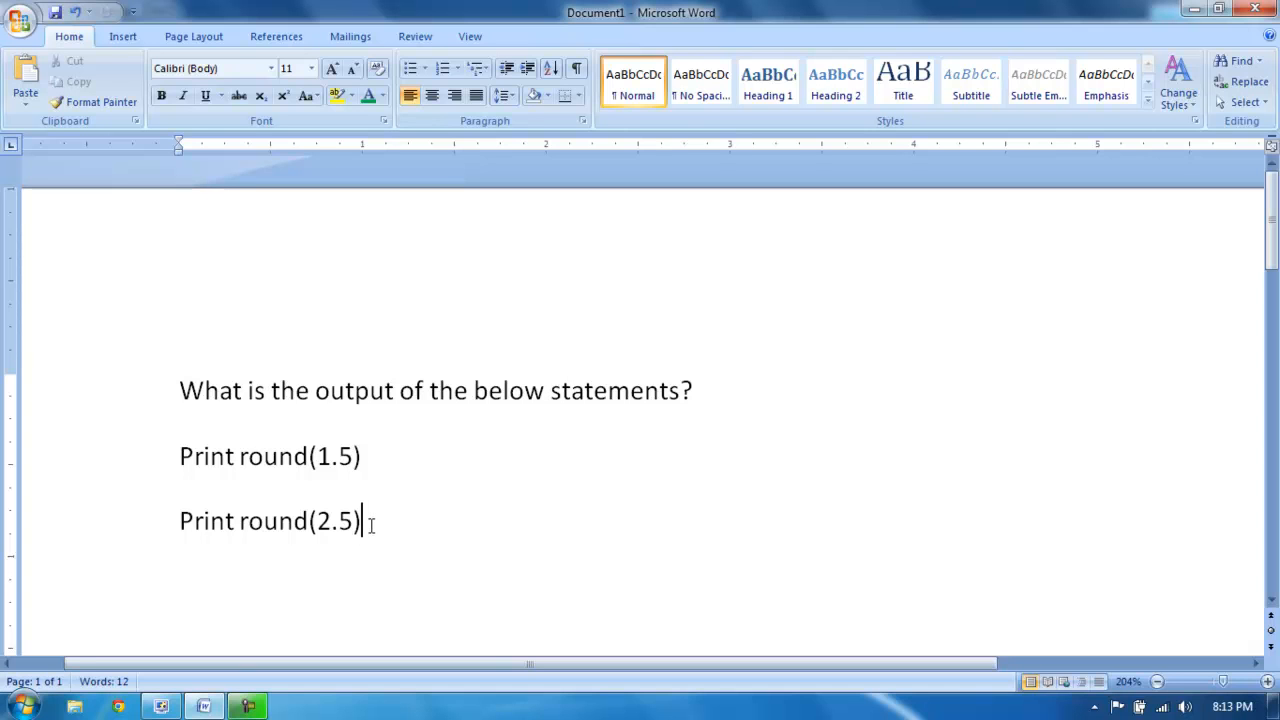
mouse_move(367, 476)
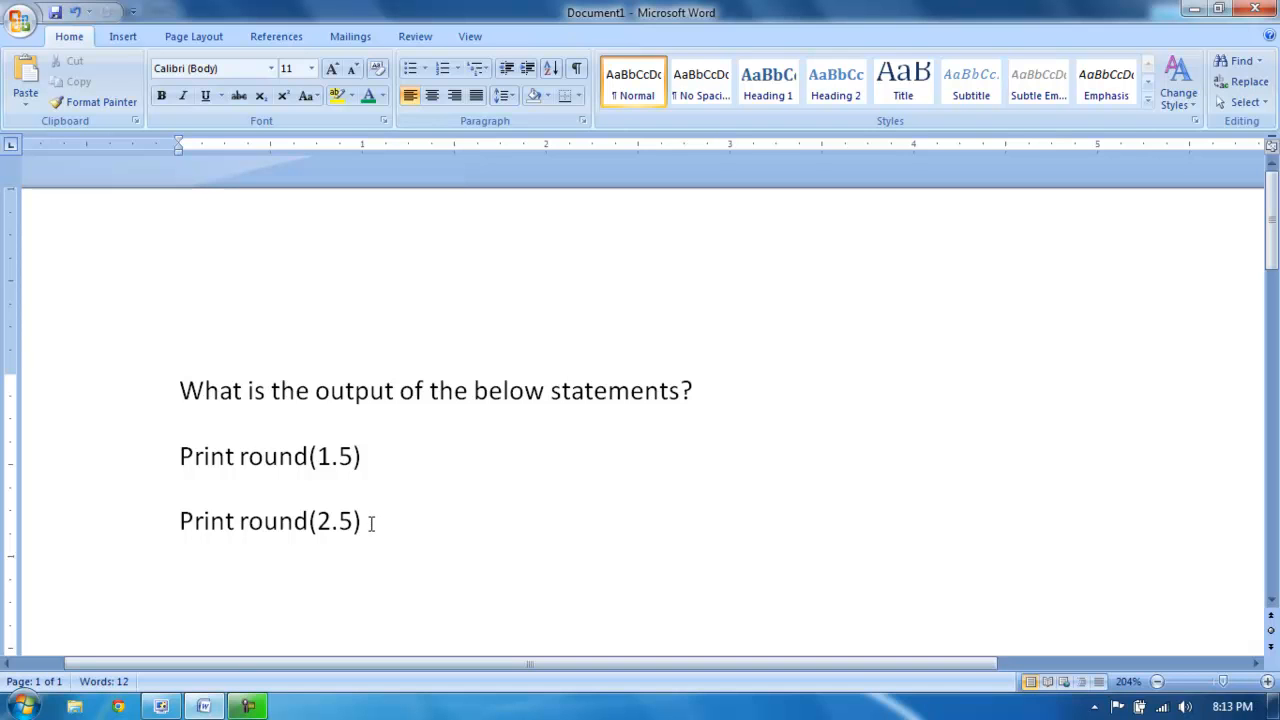
mouse_move(371, 495)
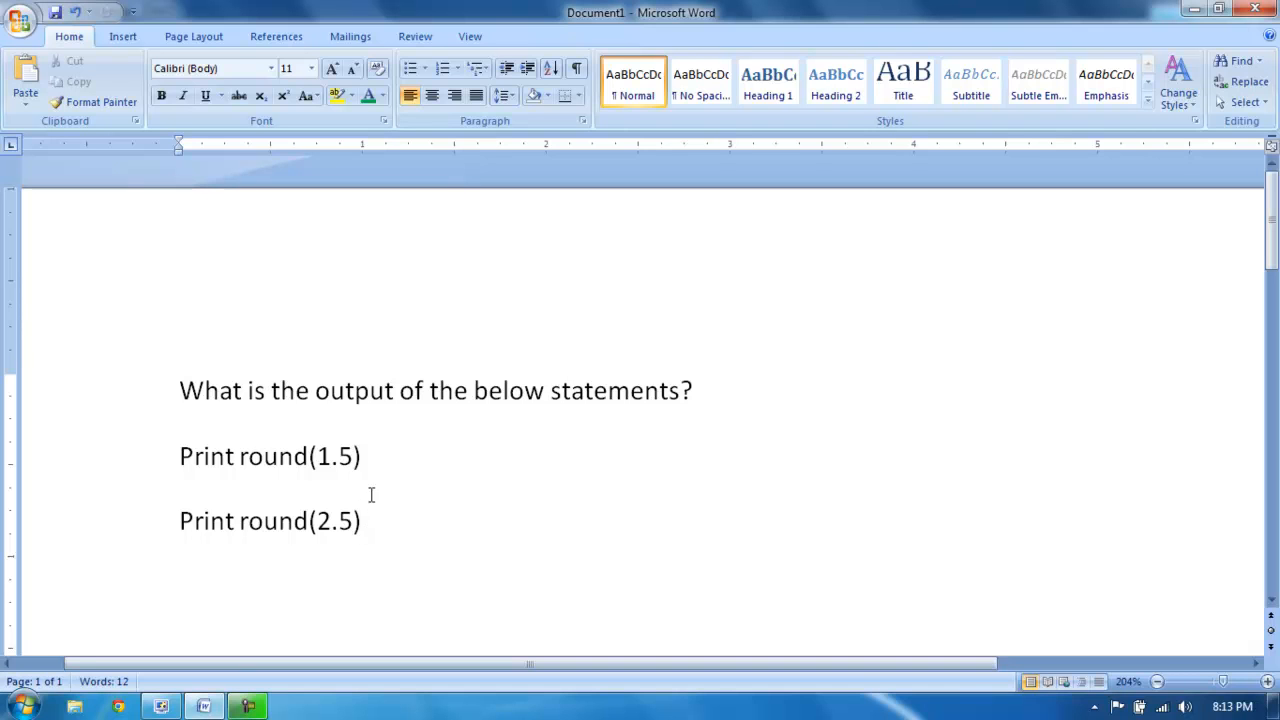
mouse_move(370, 521)
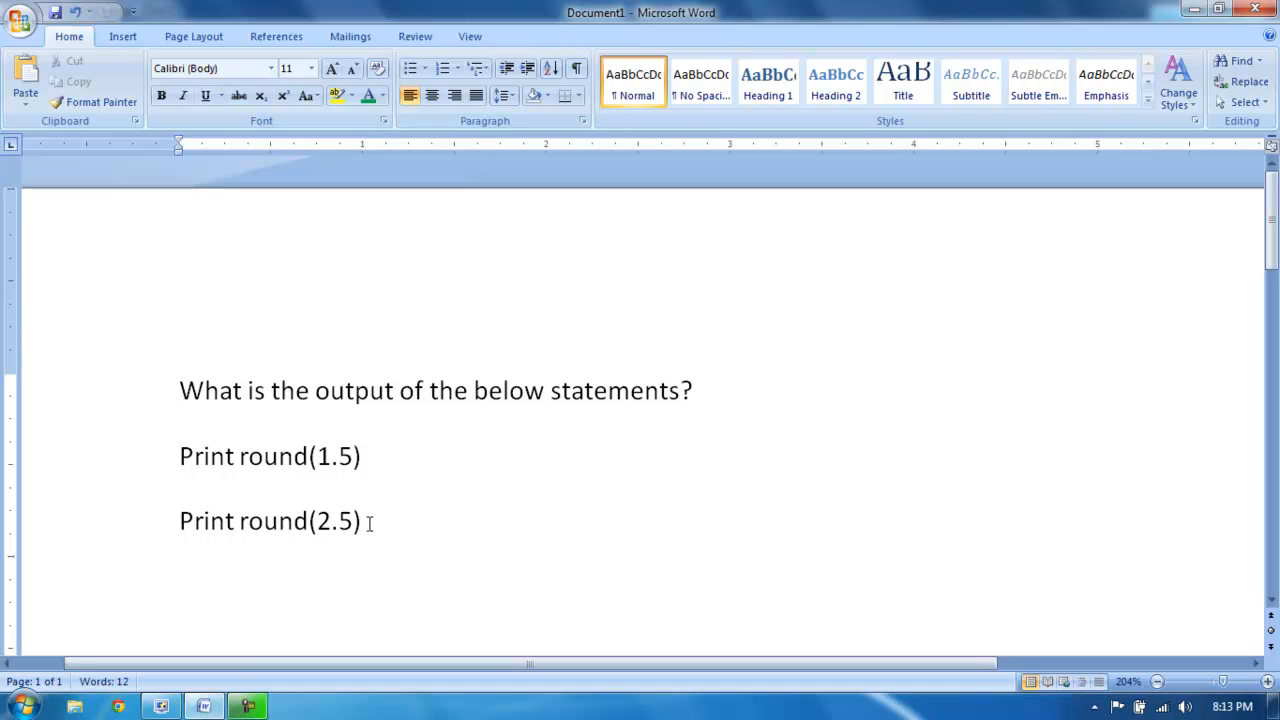
click(364, 521)
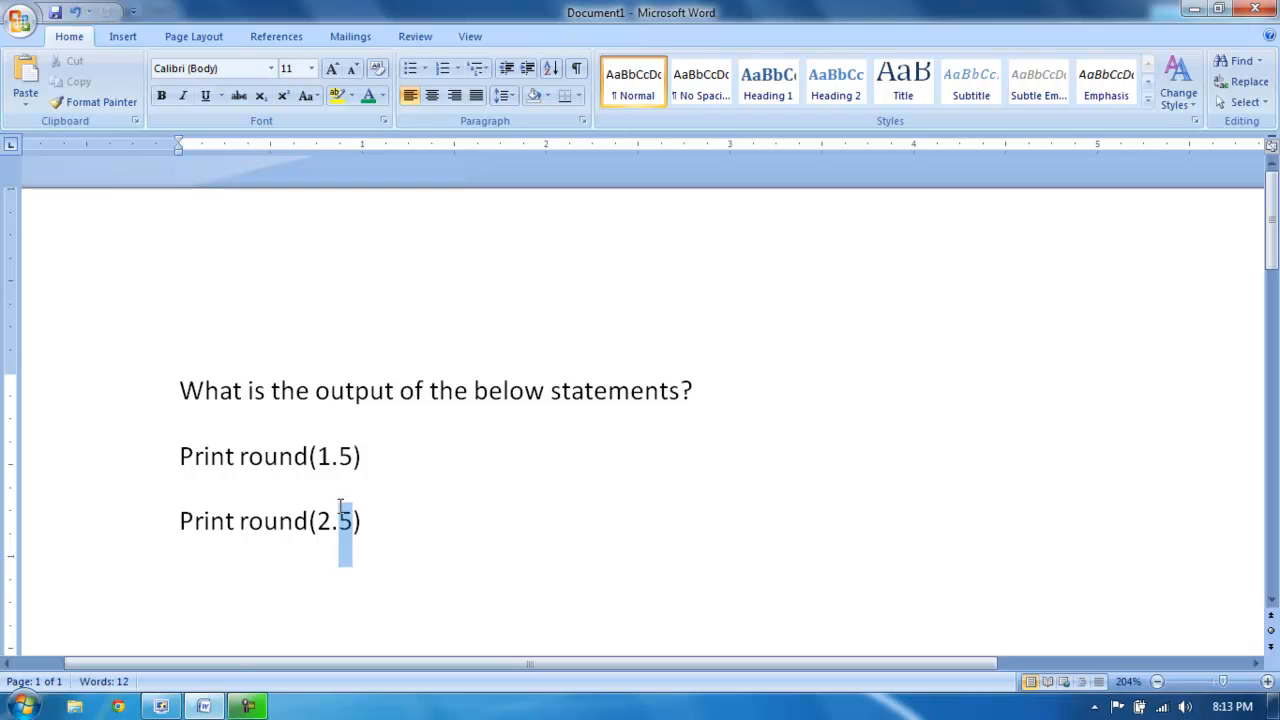
click(371, 520)
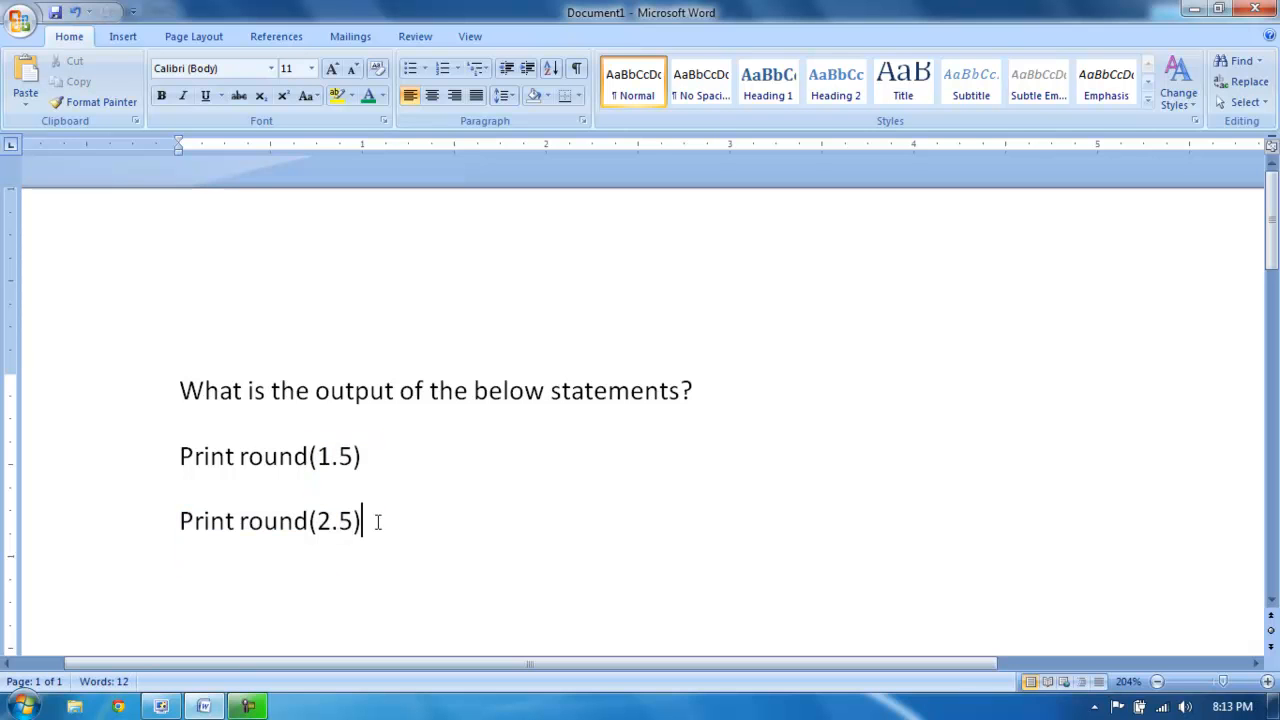
drag(360, 521, 179, 456)
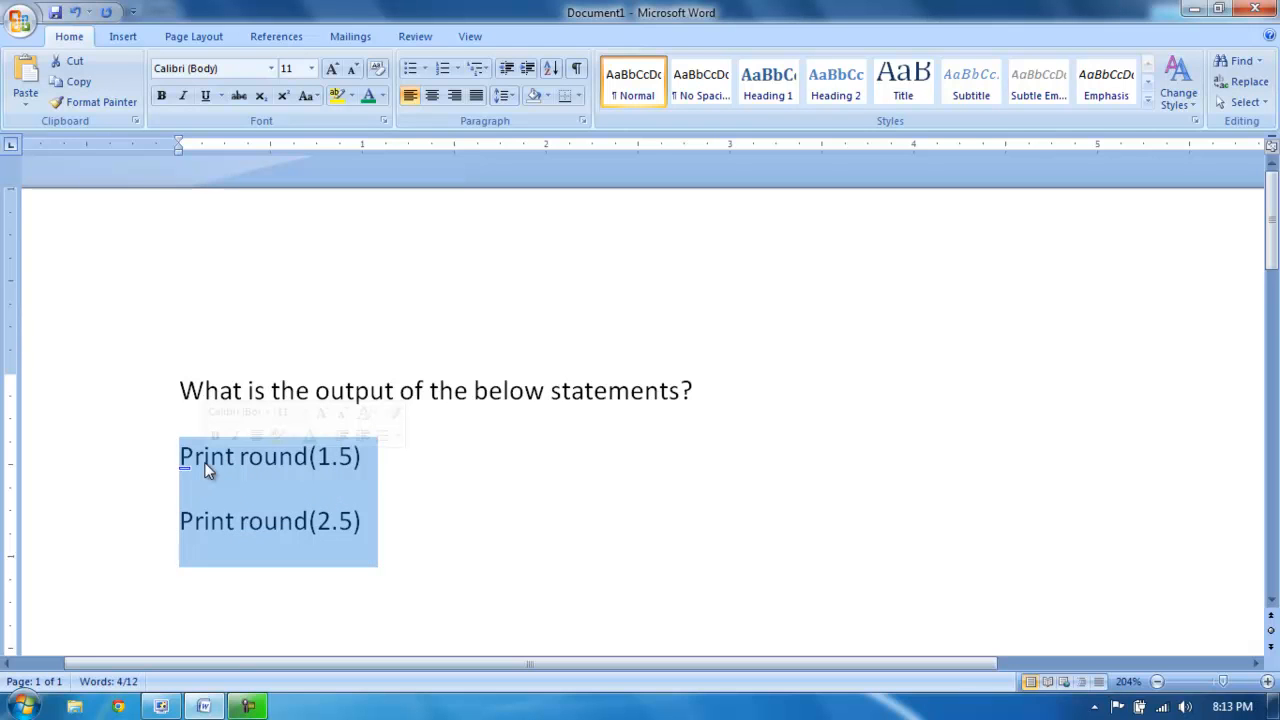
click(158, 704)
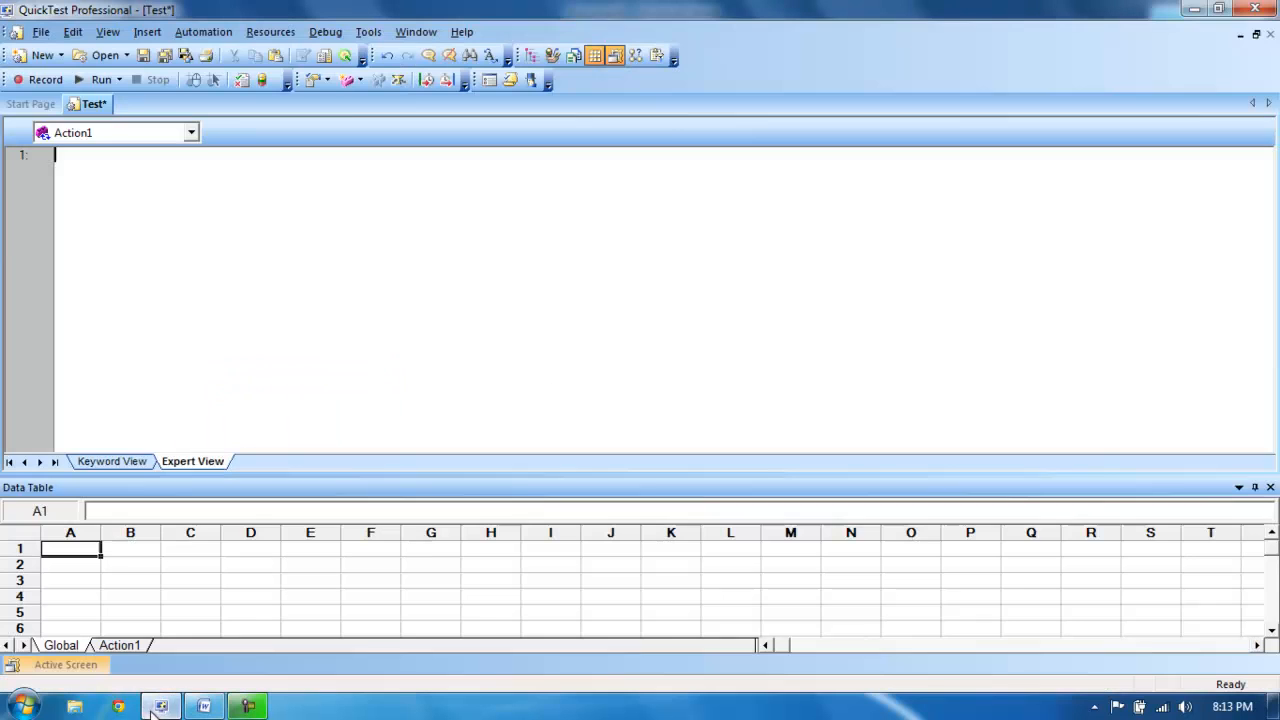
text(Print round(1.5))
text(Print round(2.5))
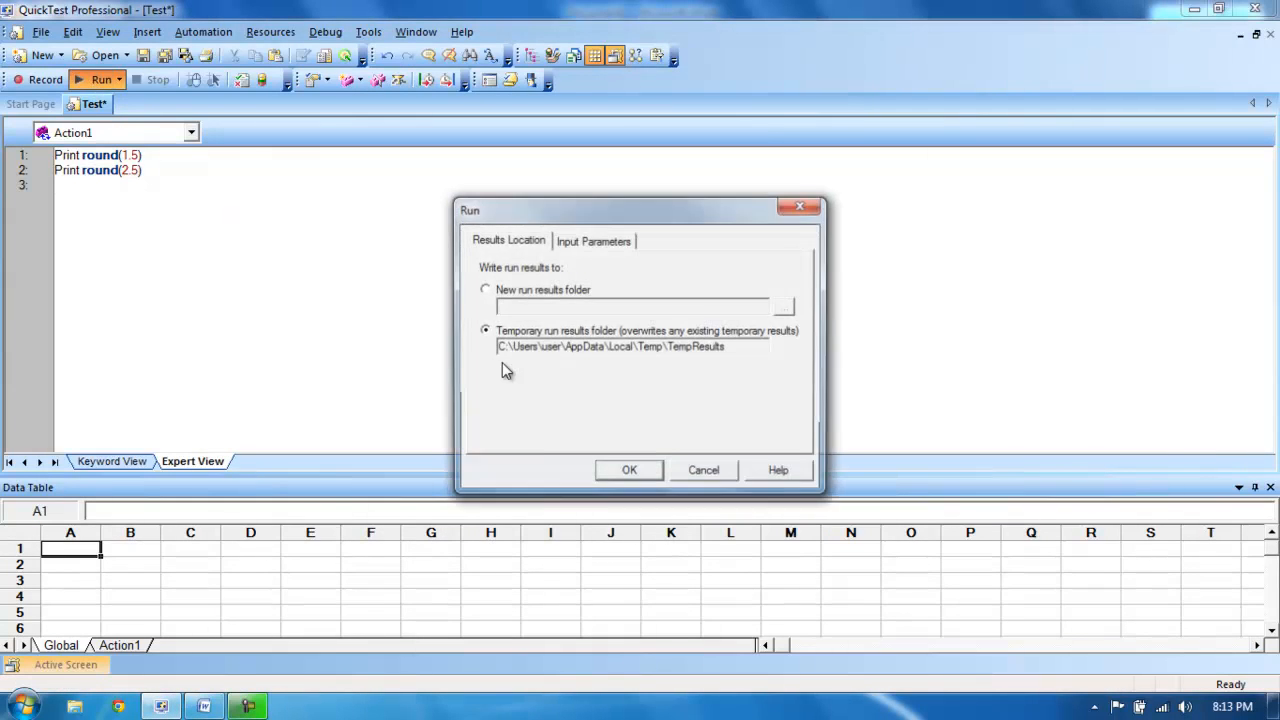
Step: Run the script with temporary results, view both outputs of 2, and close the print log
click(629, 470)
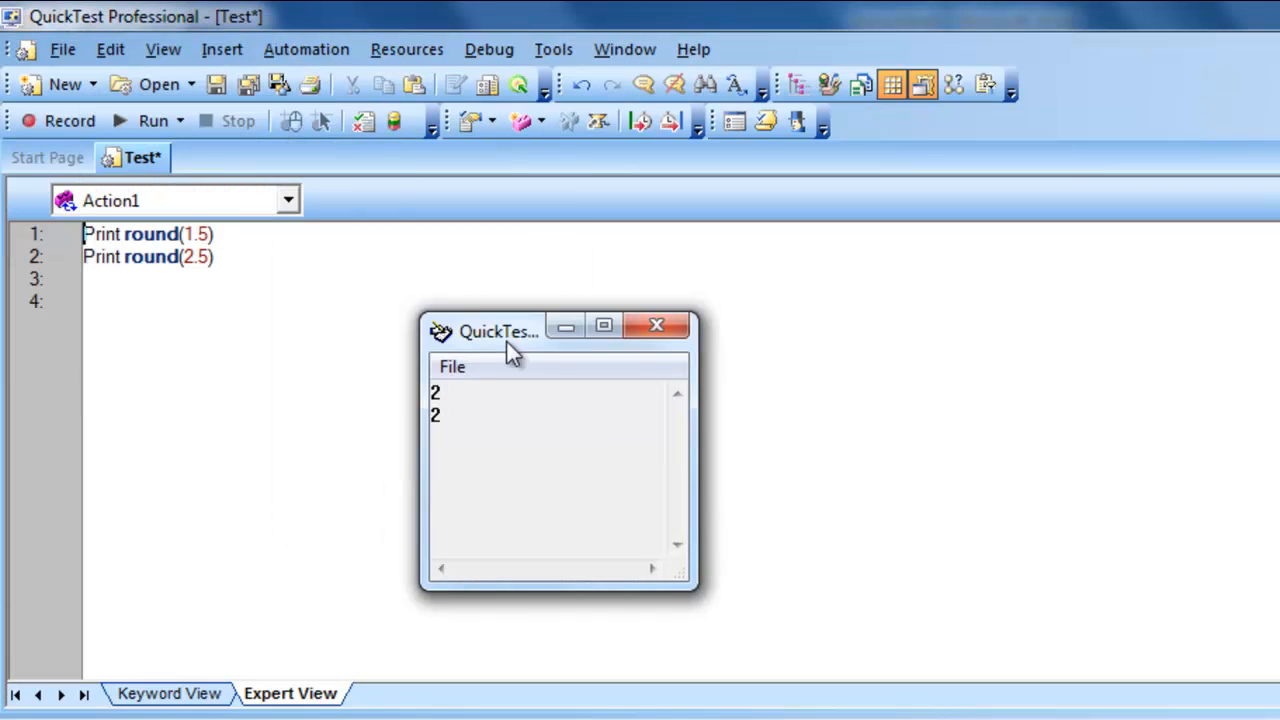
drag(500, 331, 522, 328)
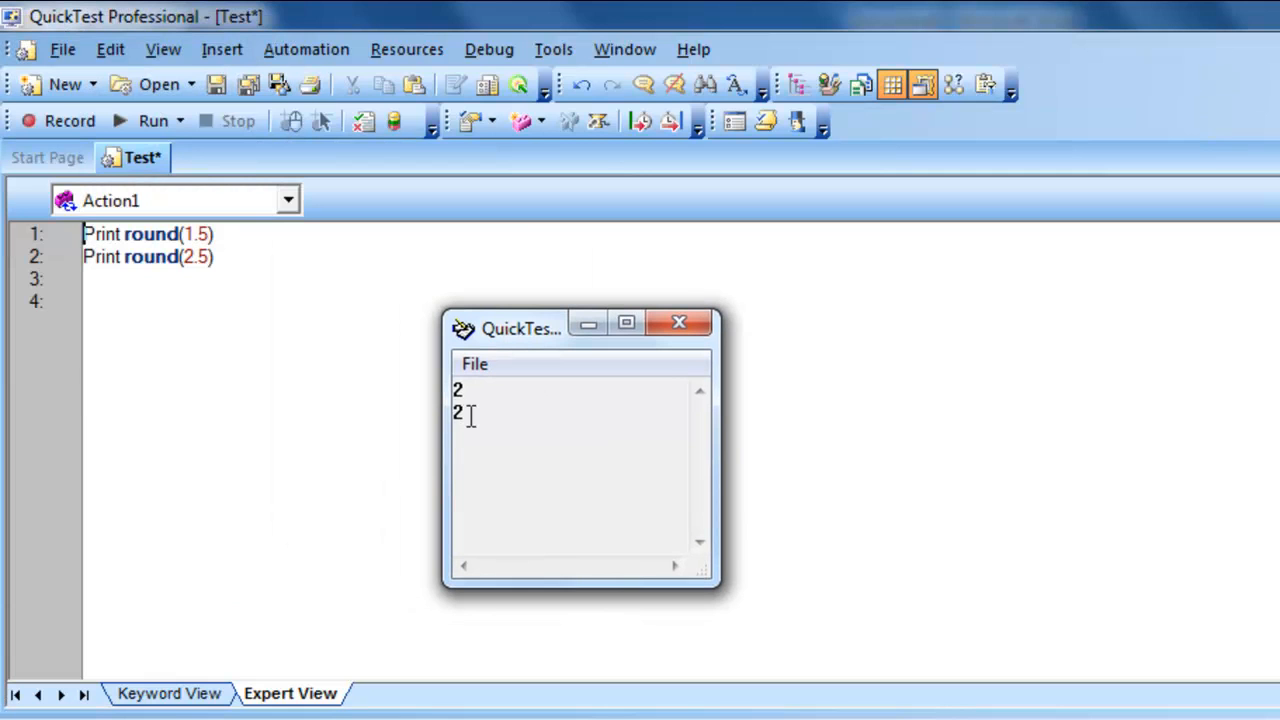
mouse_move(690, 345)
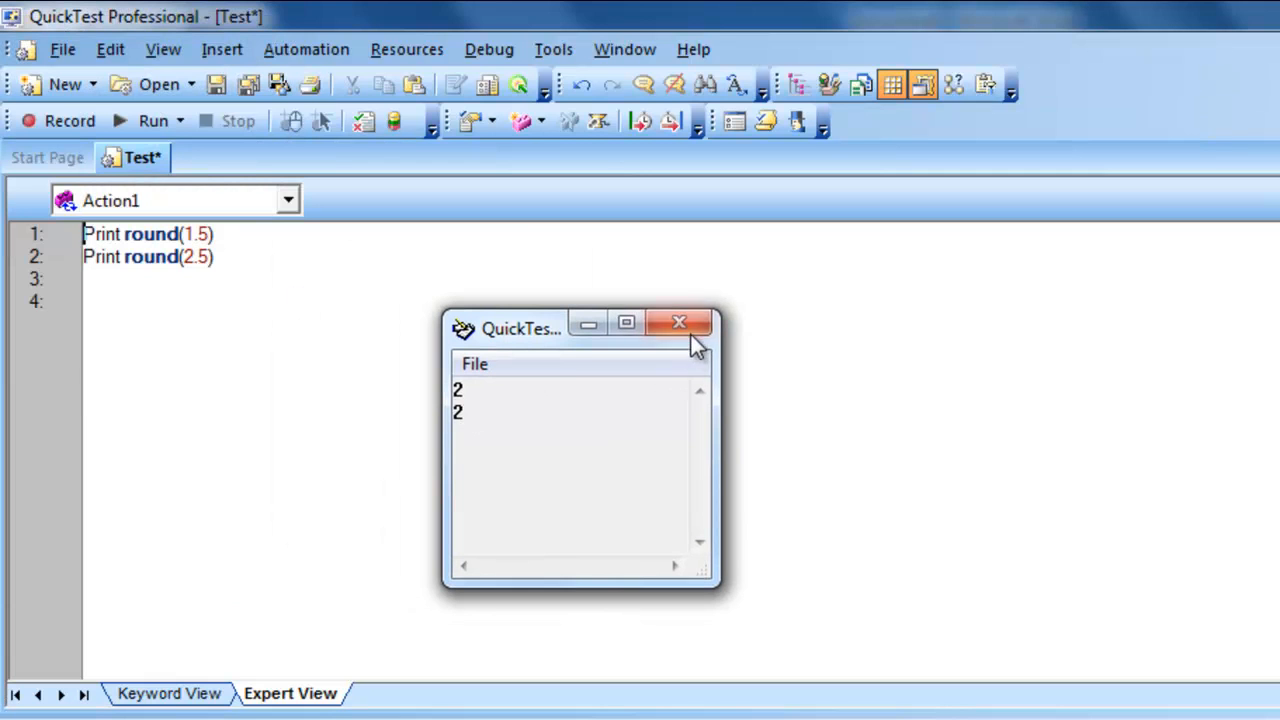
click(679, 324)
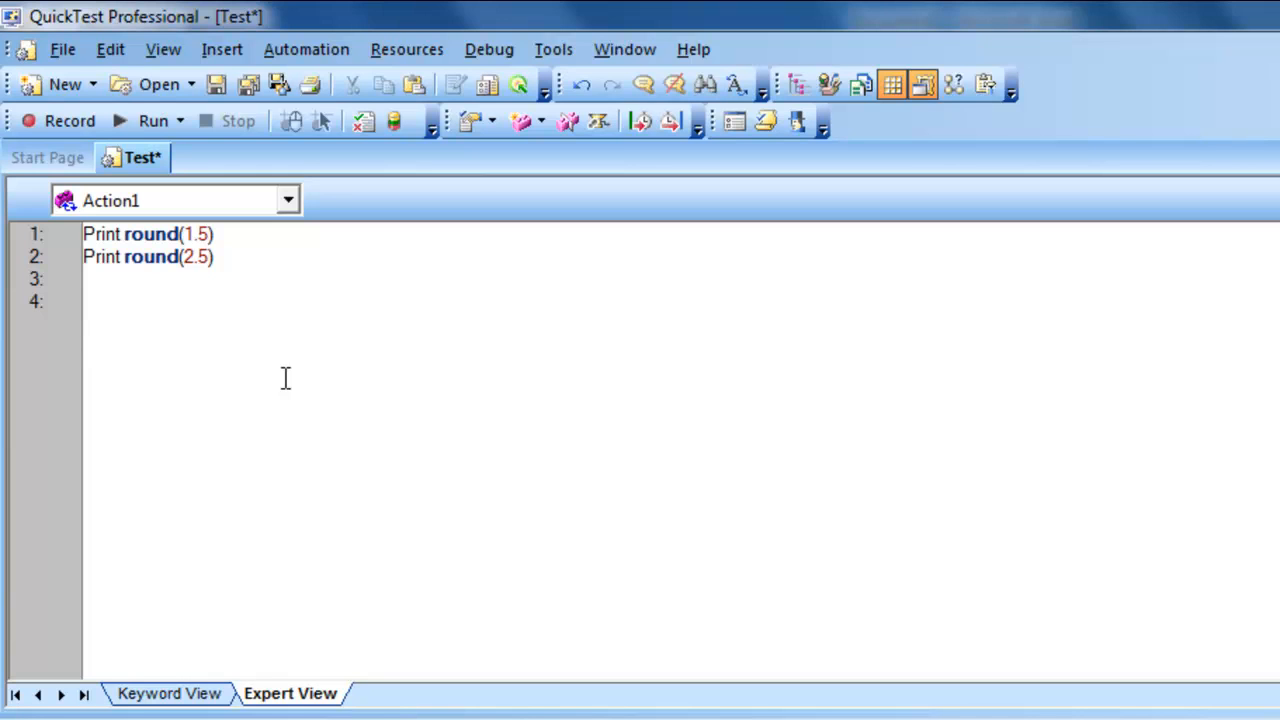
Step: Delete the Print round(2.5) line and run the Print round(1.4) script, printing 1
click(216, 256)
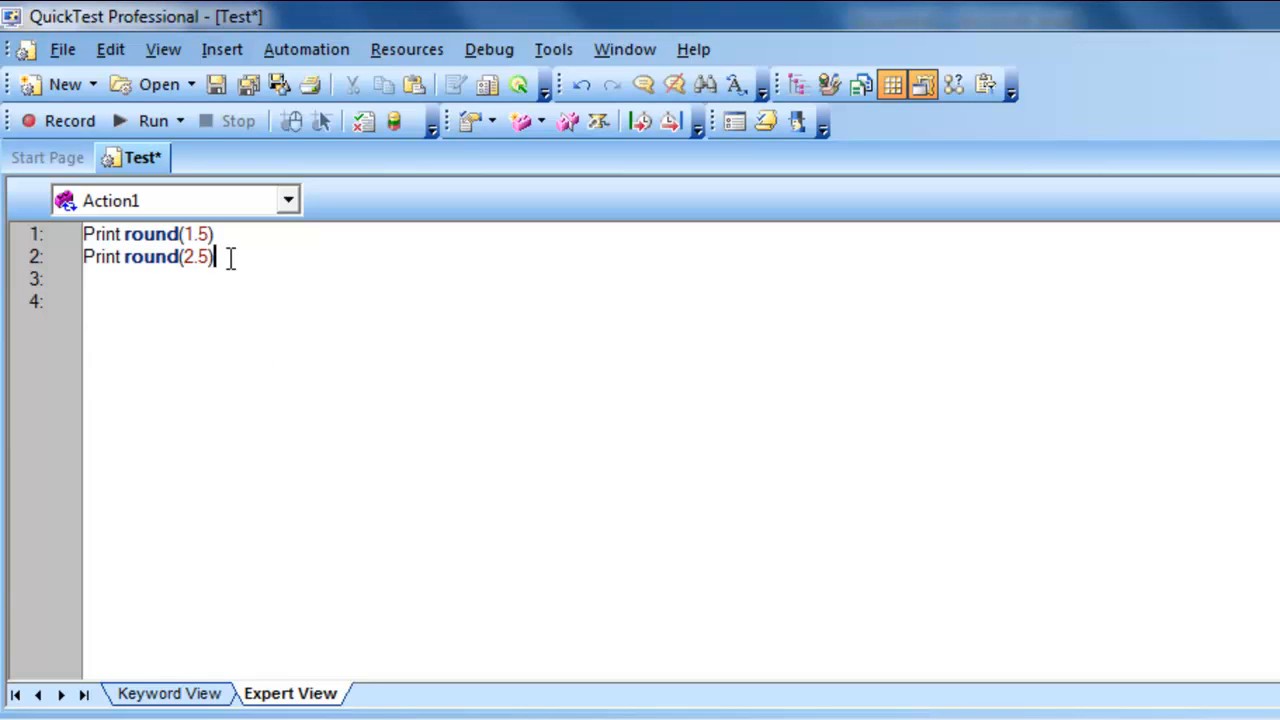
triple_click(148, 257)
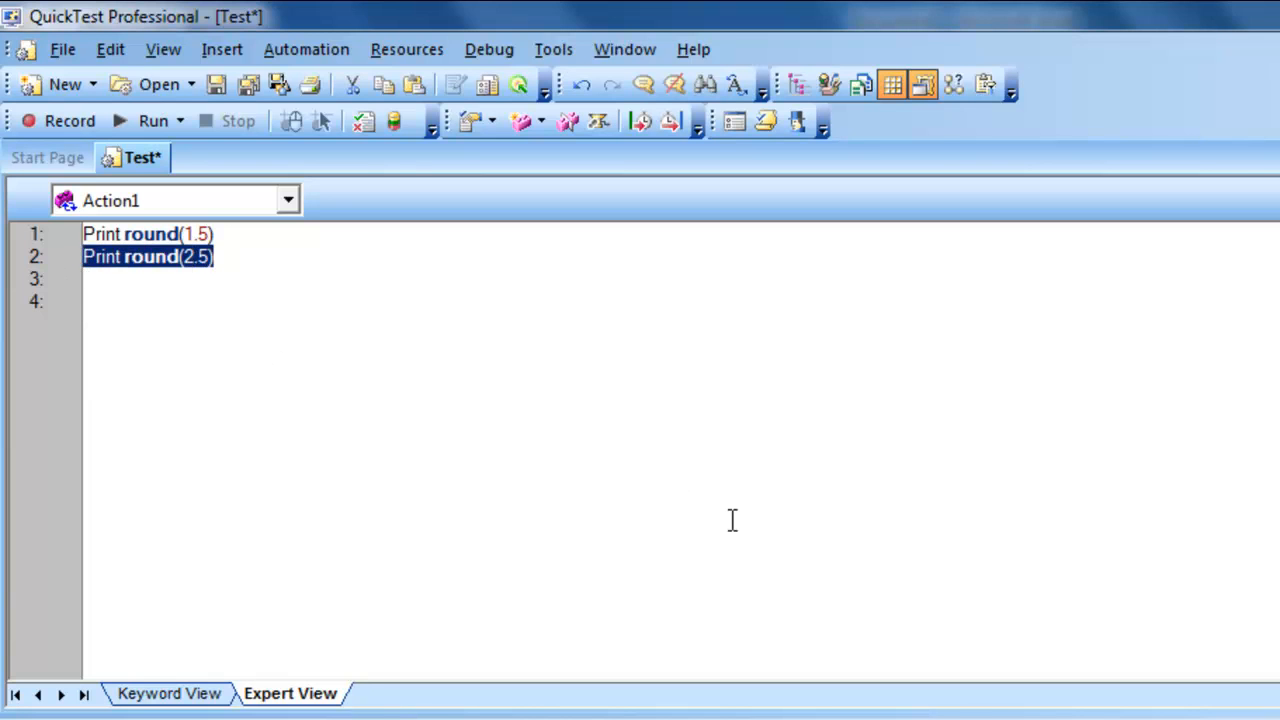
key(Delete)
text(4)
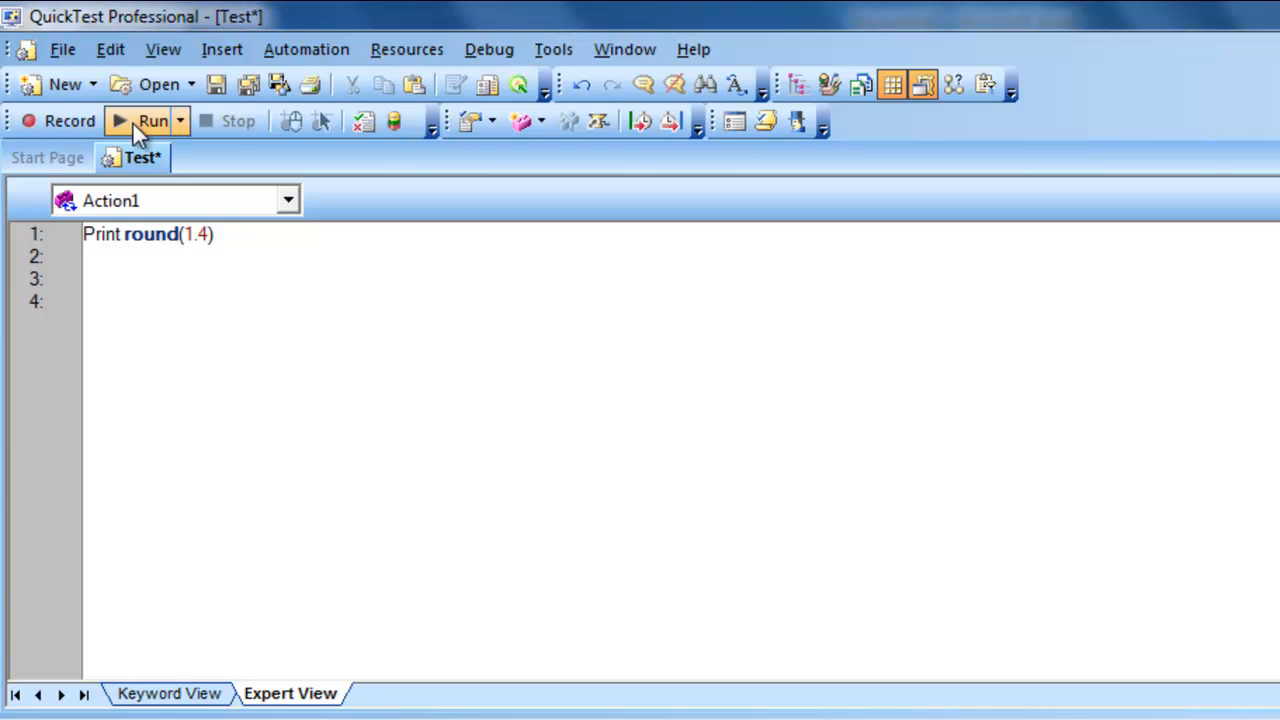
click(152, 120)
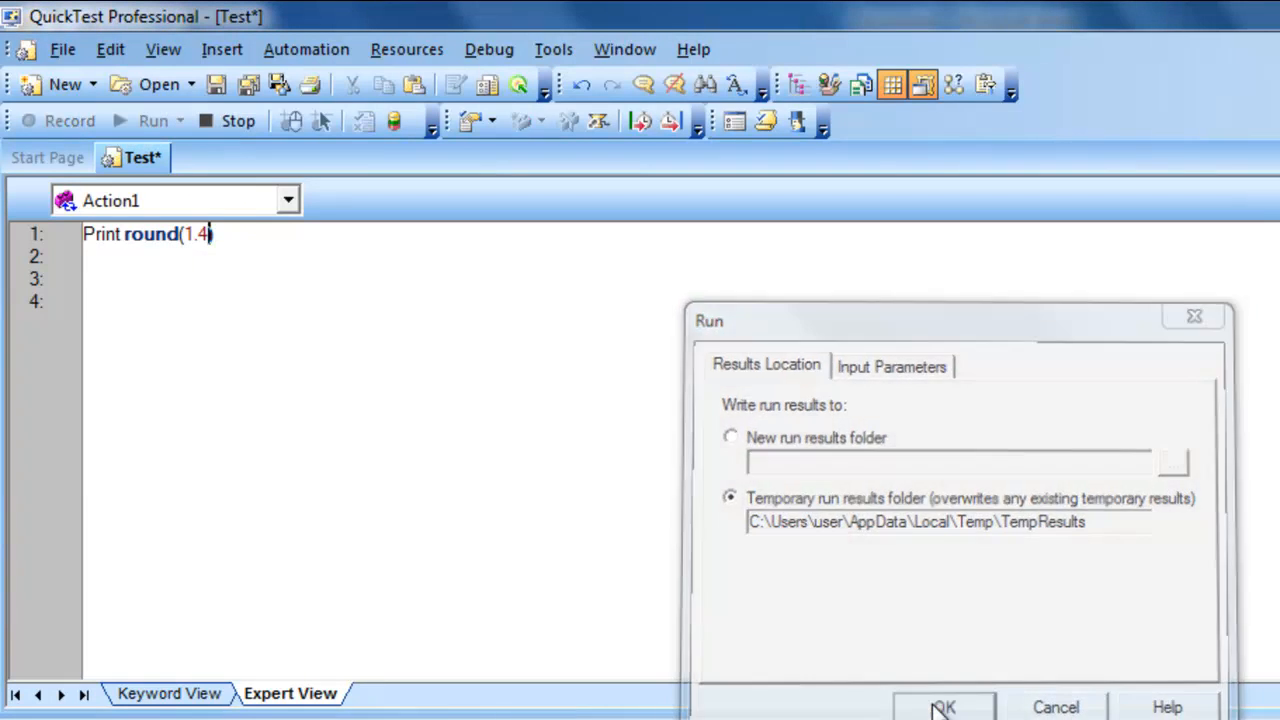
click(946, 707)
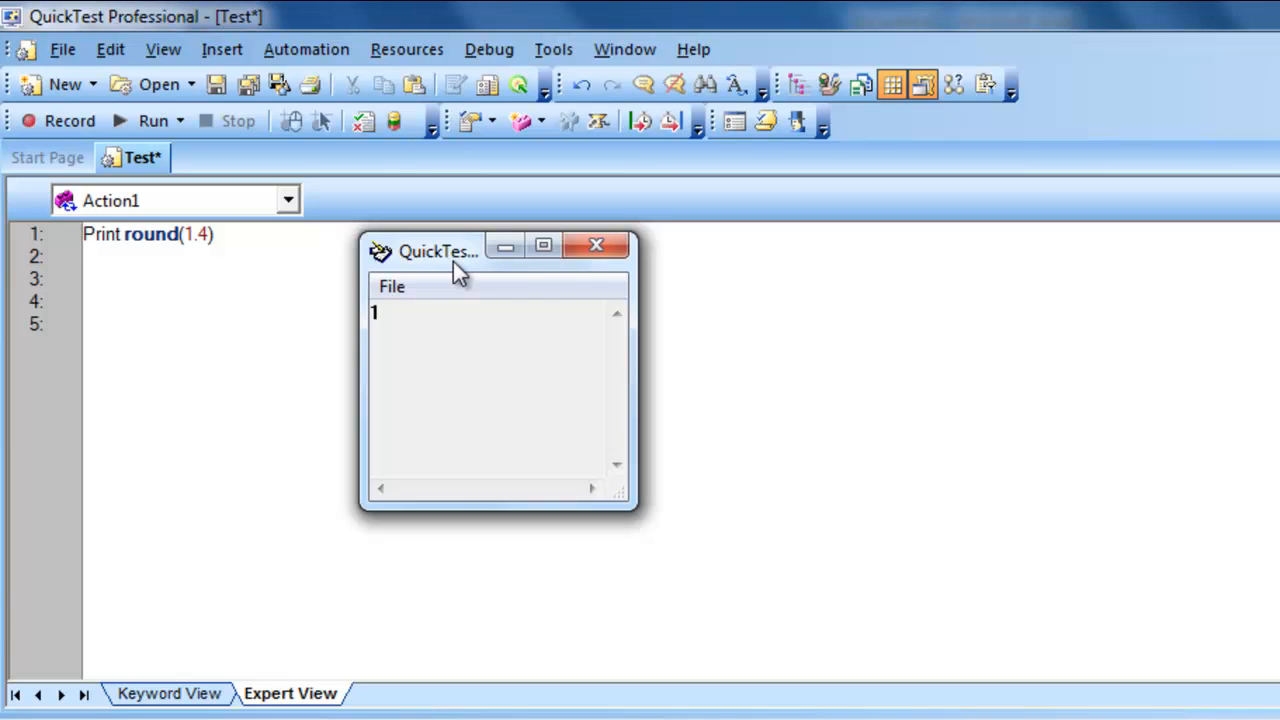
mouse_move(599, 247)
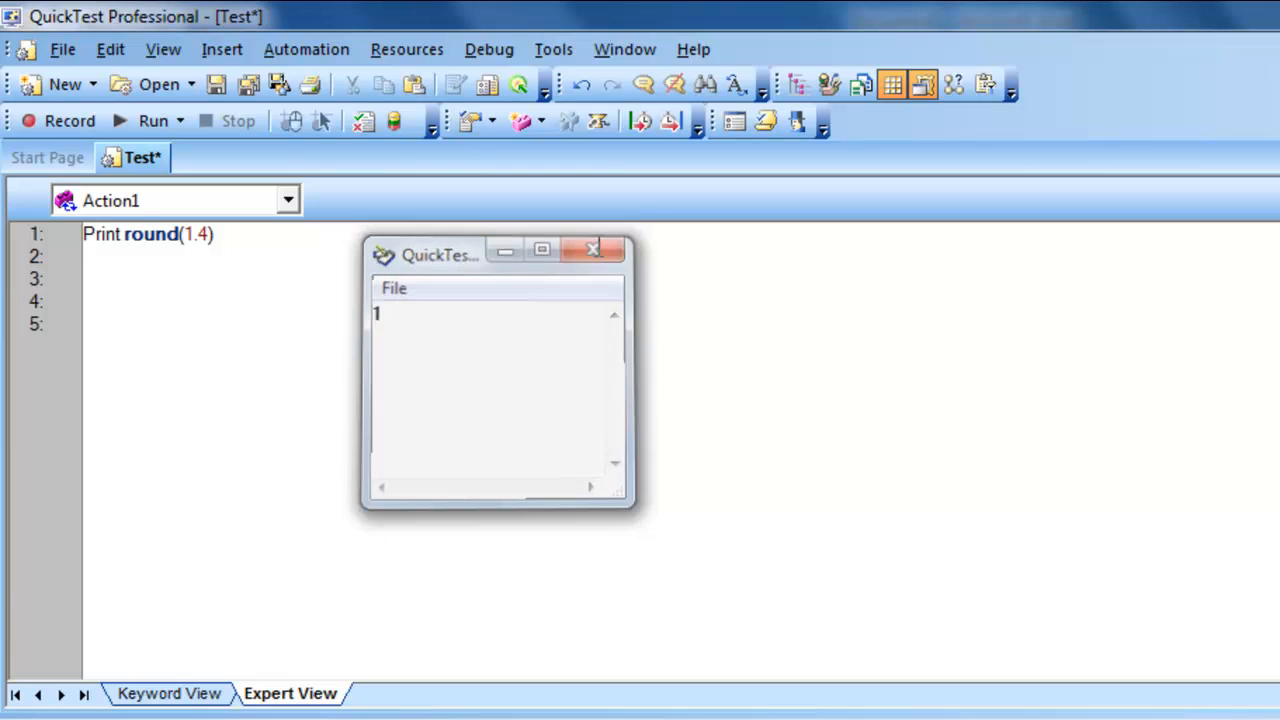
Step: Close the output showing 1, run Print round(1.6), then close the output showing 2
click(593, 249)
text(6)
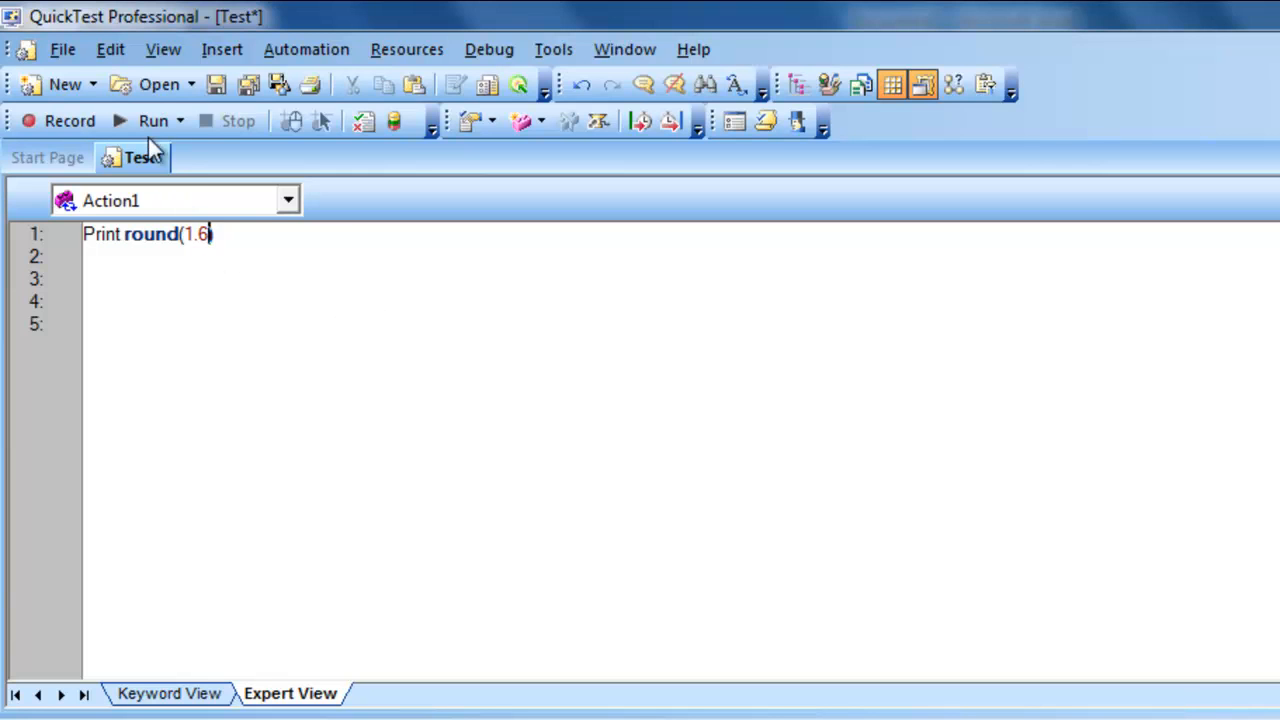
click(152, 120)
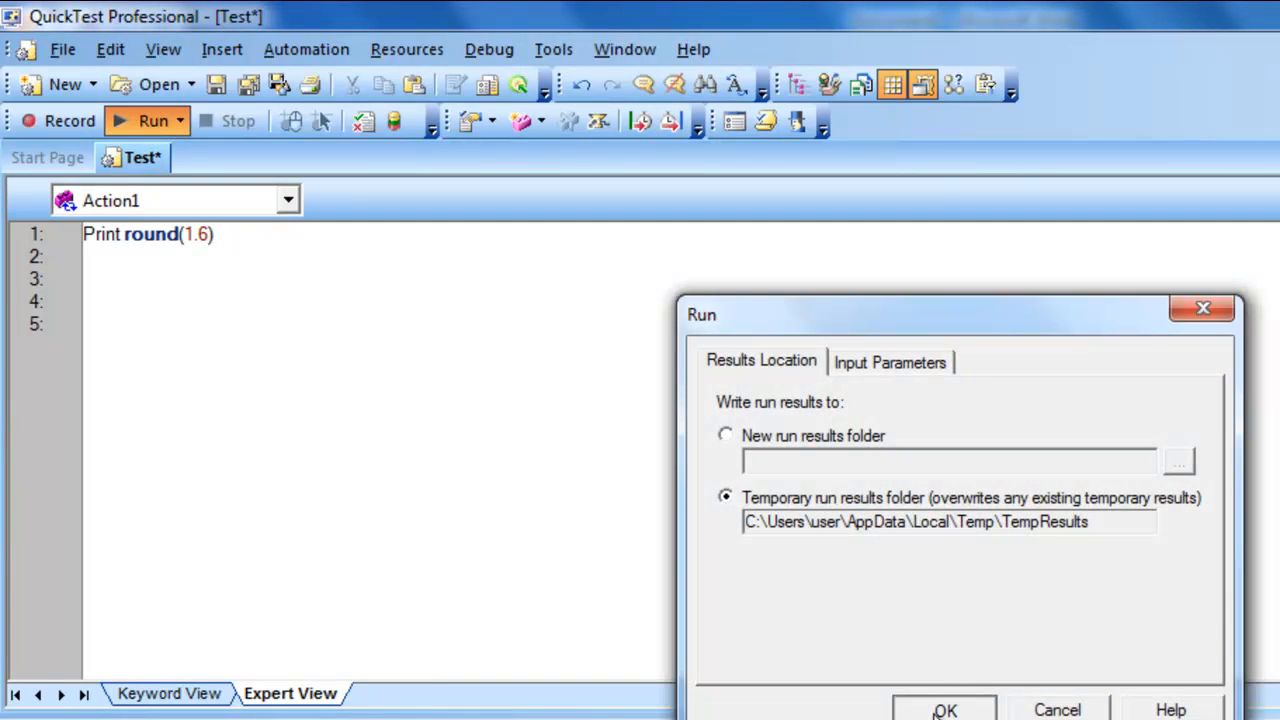
click(949, 709)
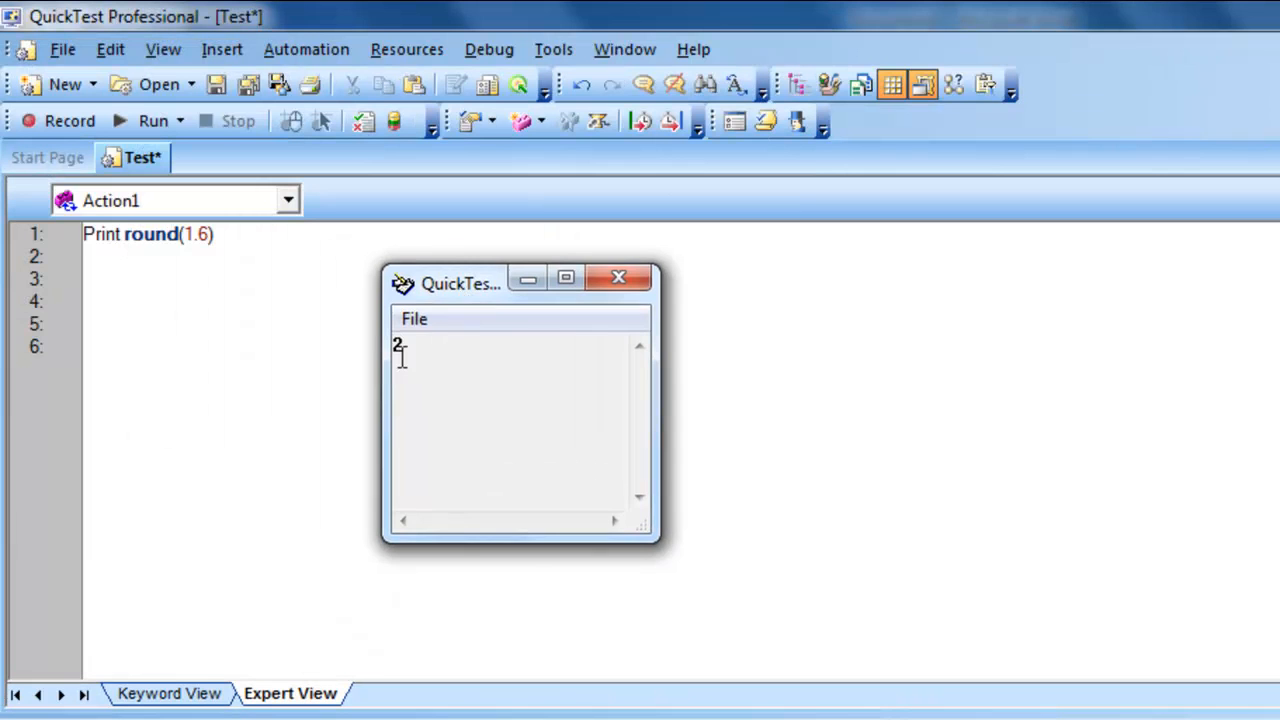
click(618, 277)
text(5)
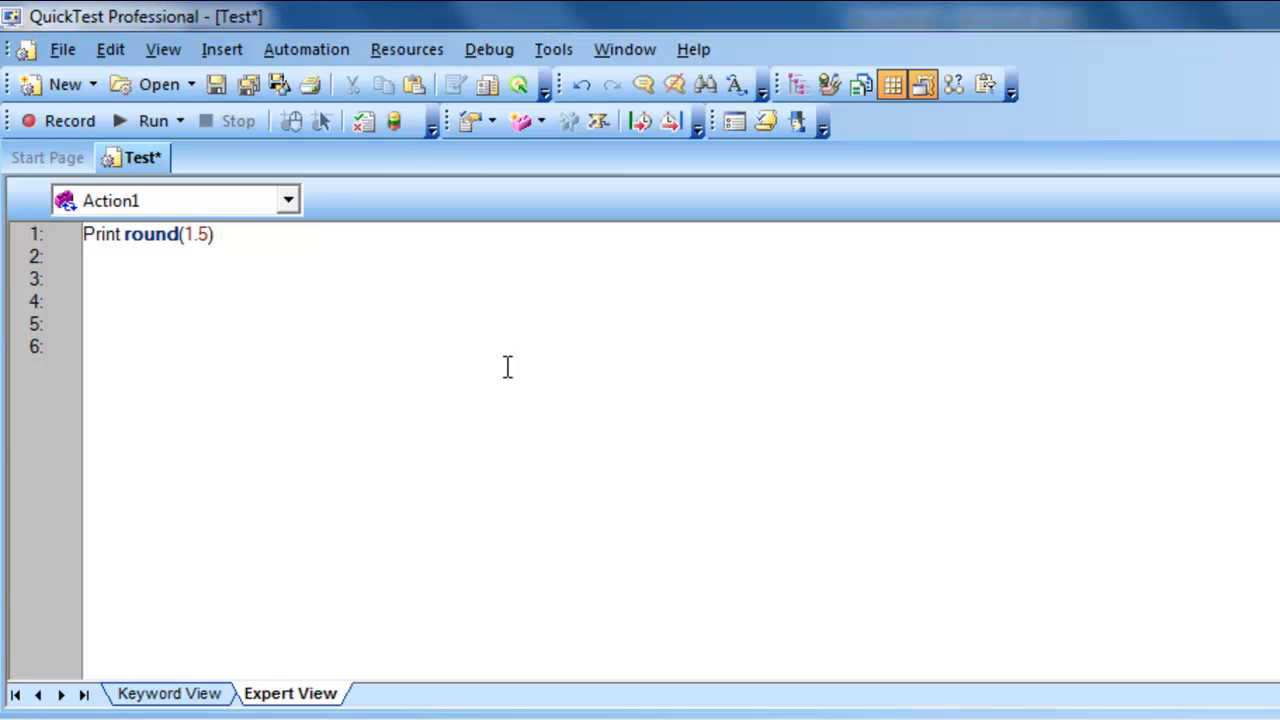
Step: Fix the line to Print round(1.5) with its closing parenthesis and run it
key(BackSpace)
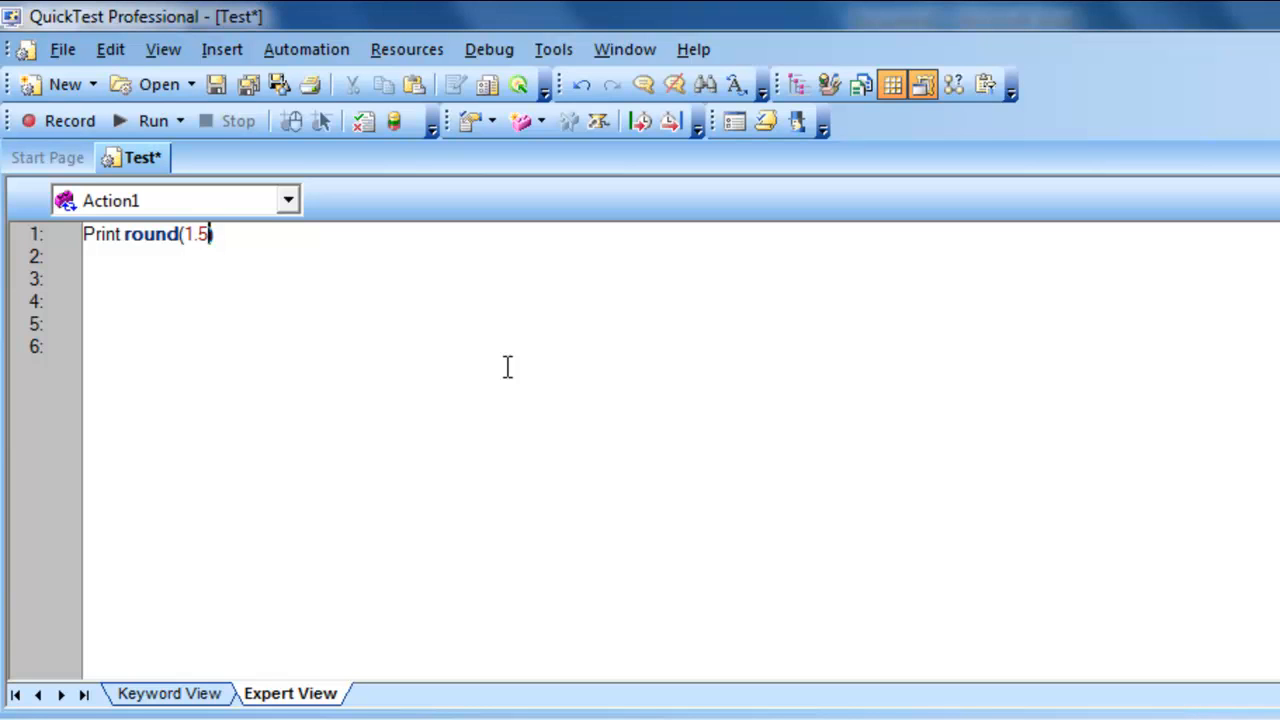
mouse_move(194, 288)
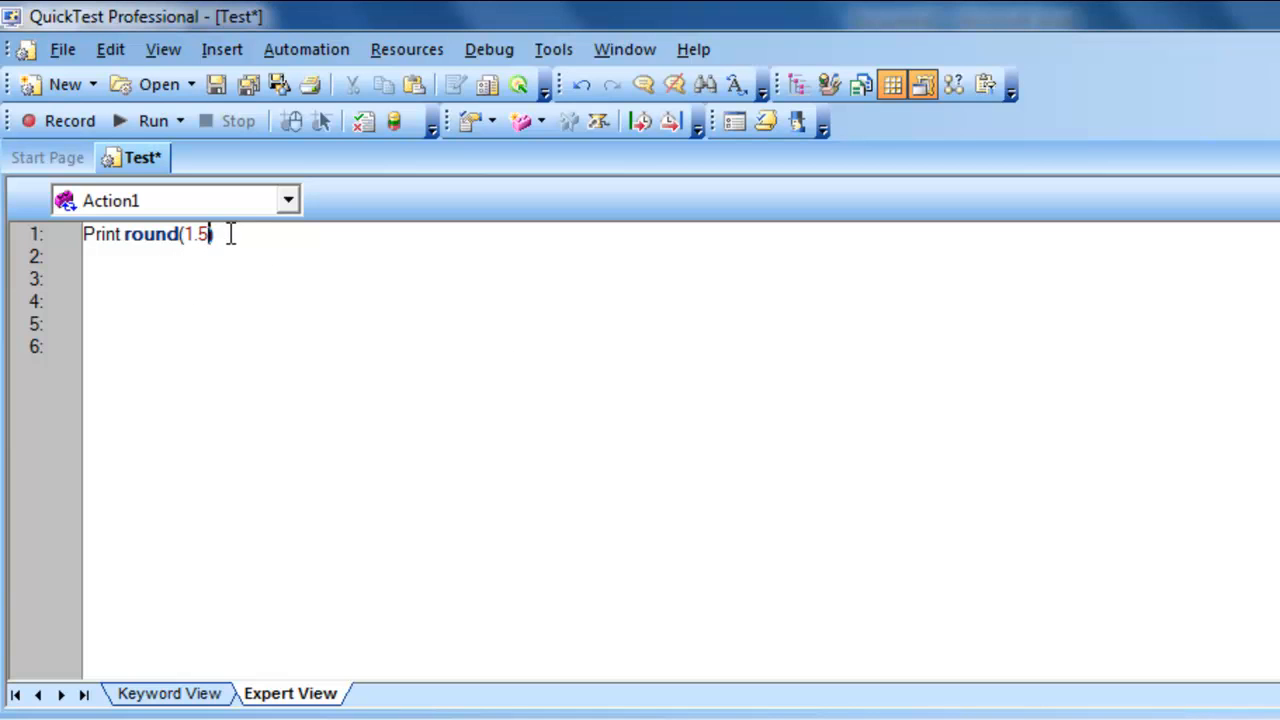
mouse_move(245, 240)
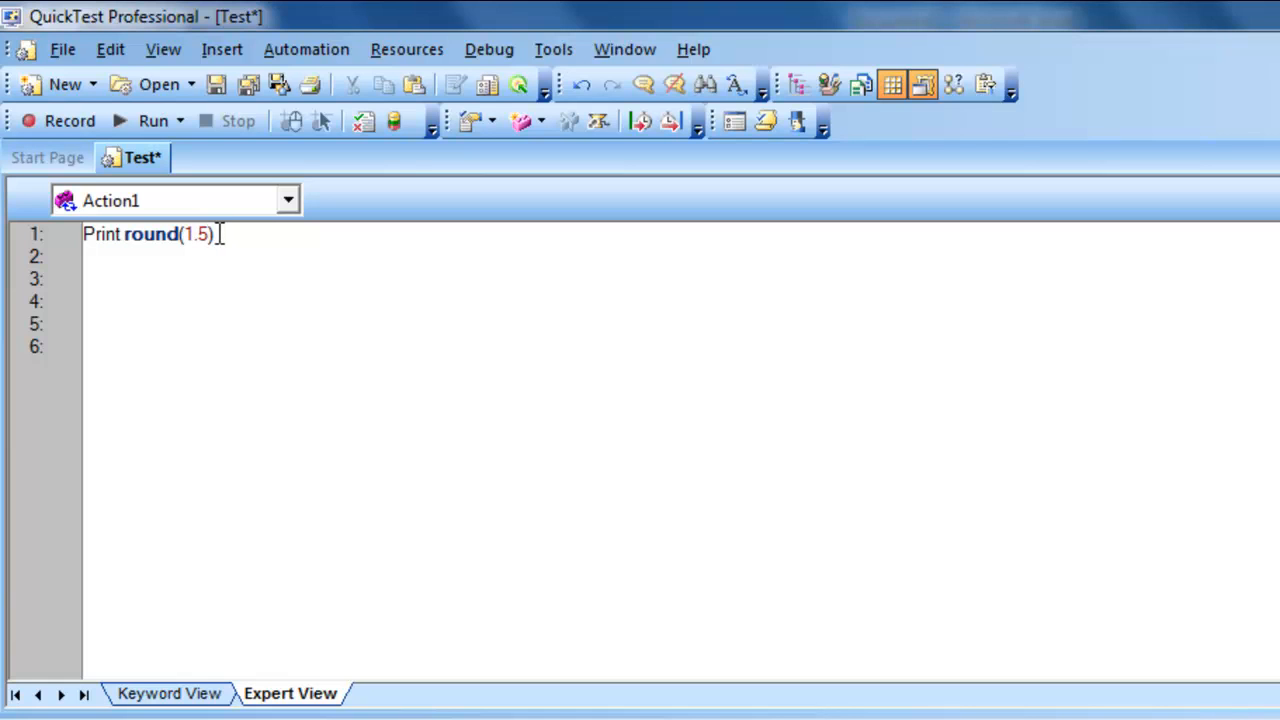
key(BackSpace)
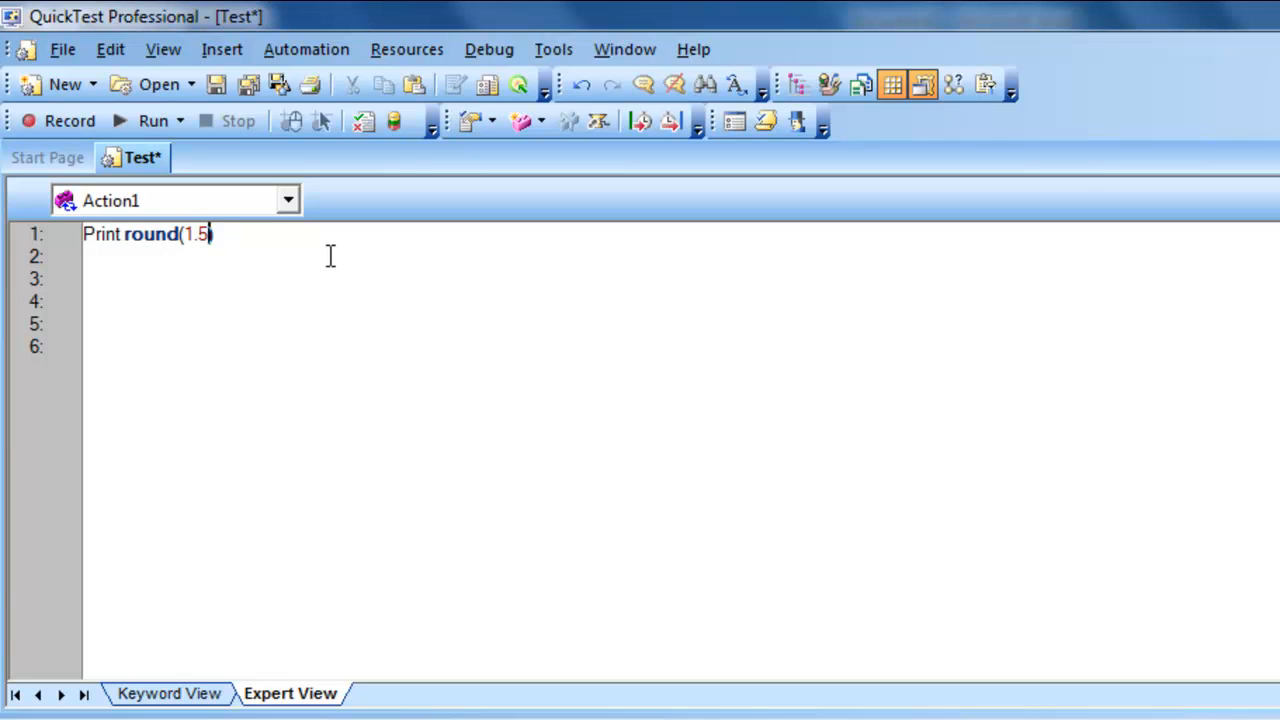
mouse_move(253, 248)
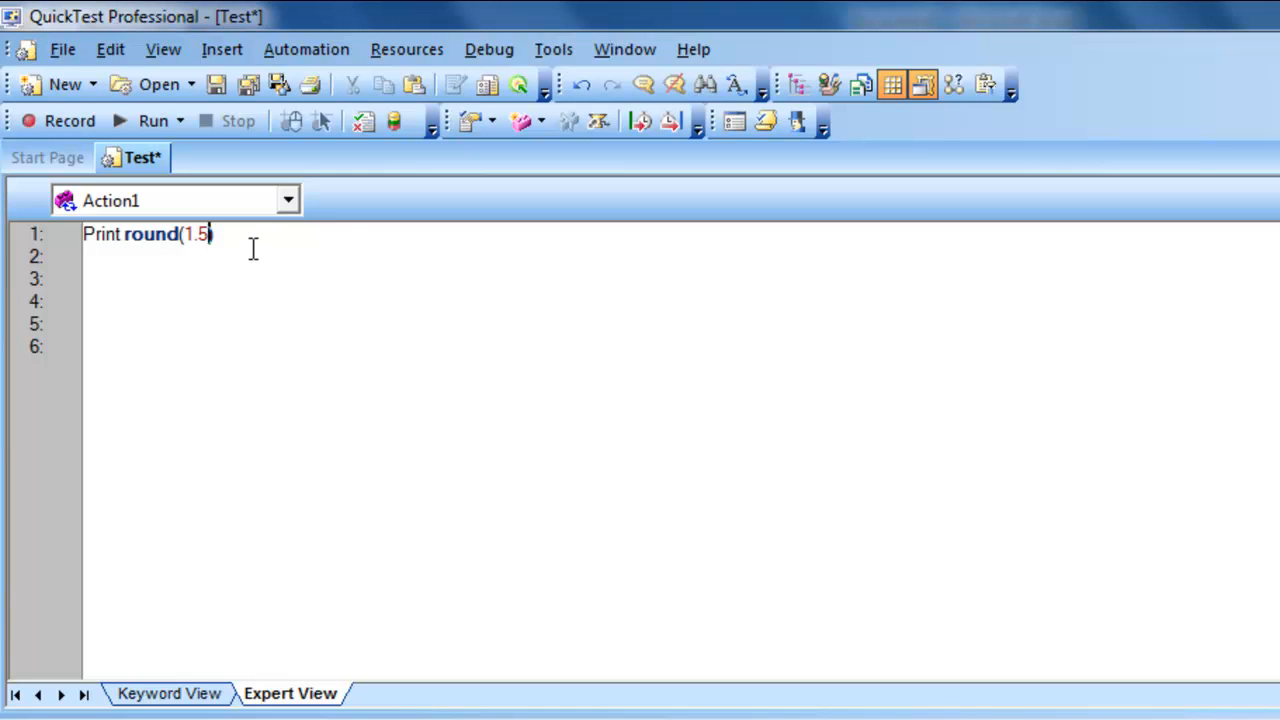
text())
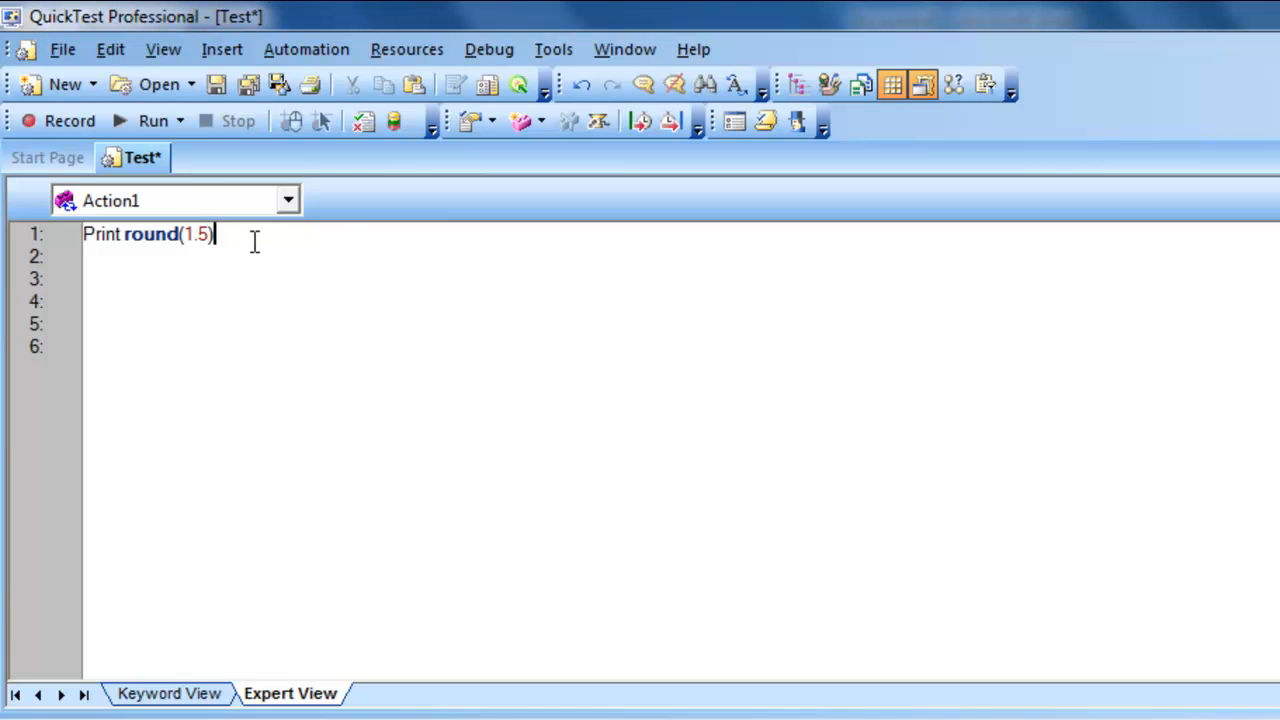
mouse_move(152, 120)
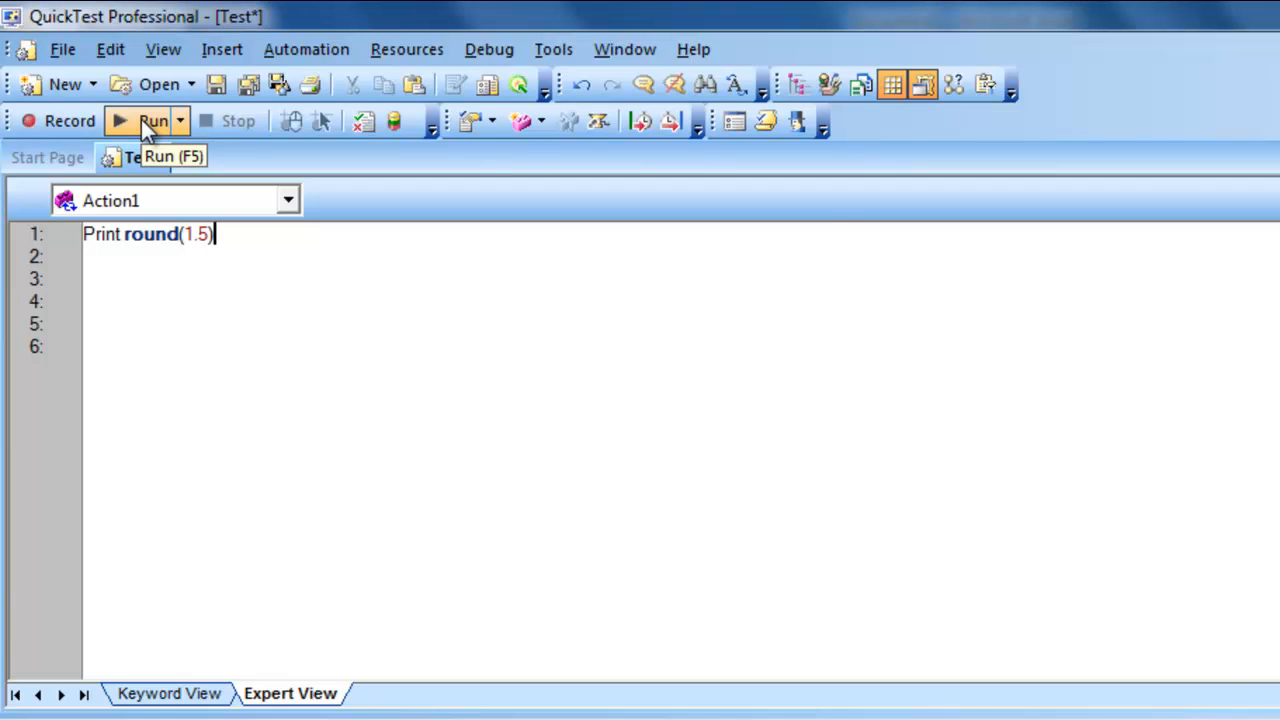
click(153, 120)
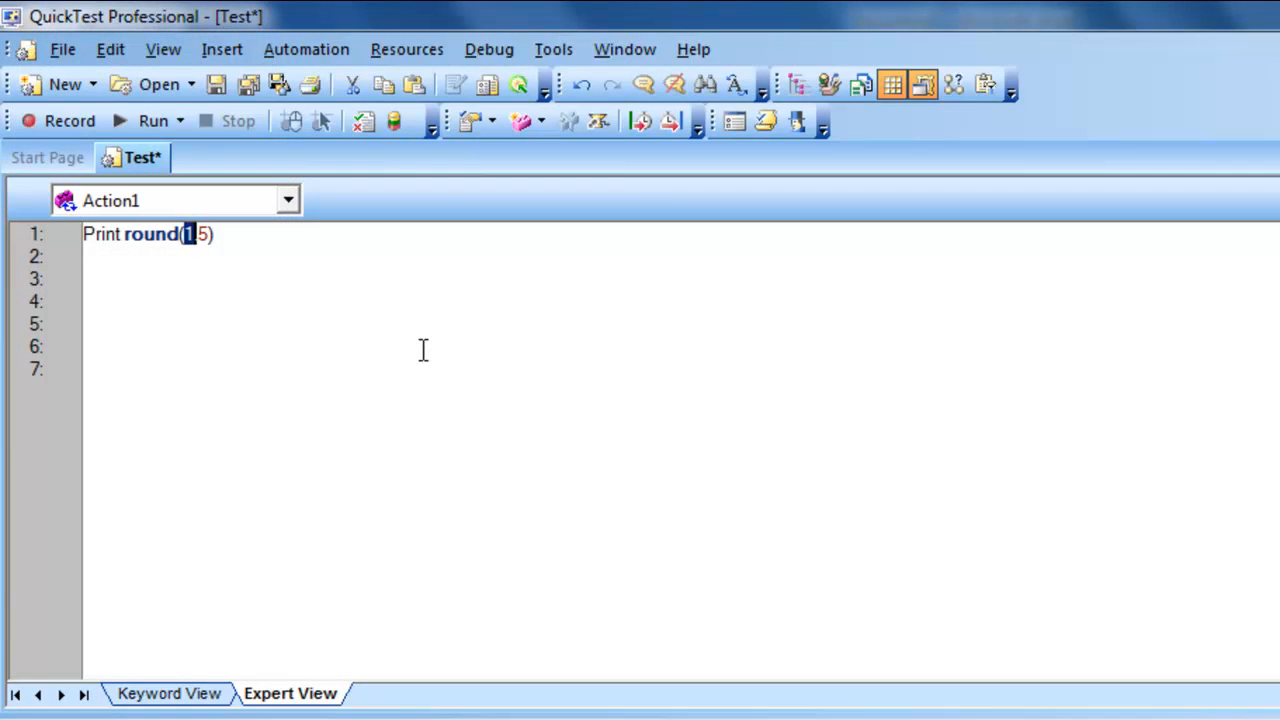
Step: Change the script's argument so the line reads Print round(2.5)
text(2)
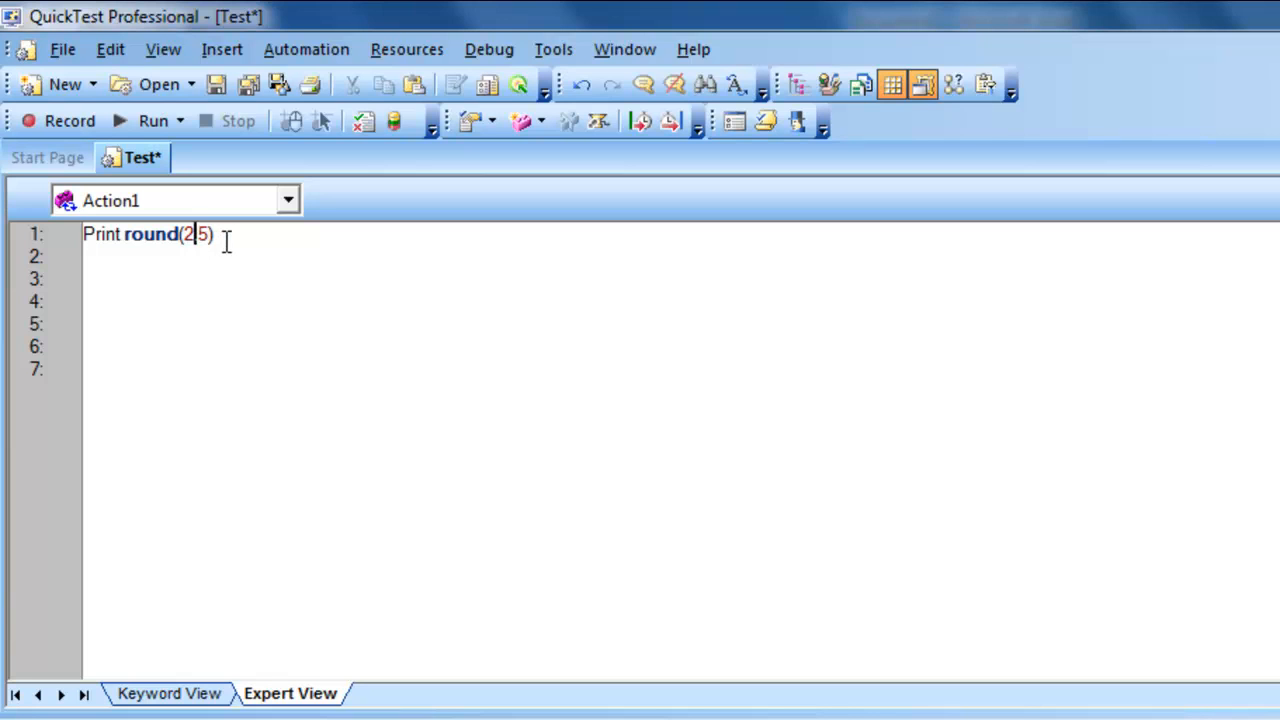
text(.)
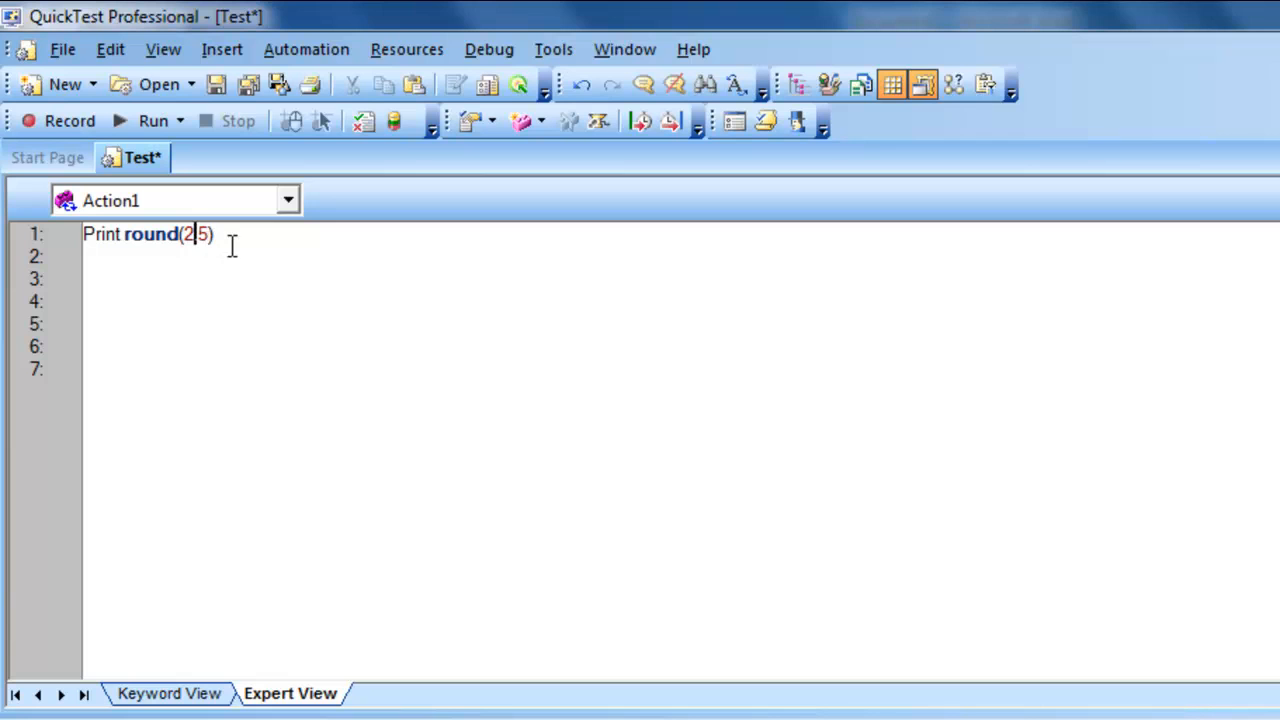
text(.)
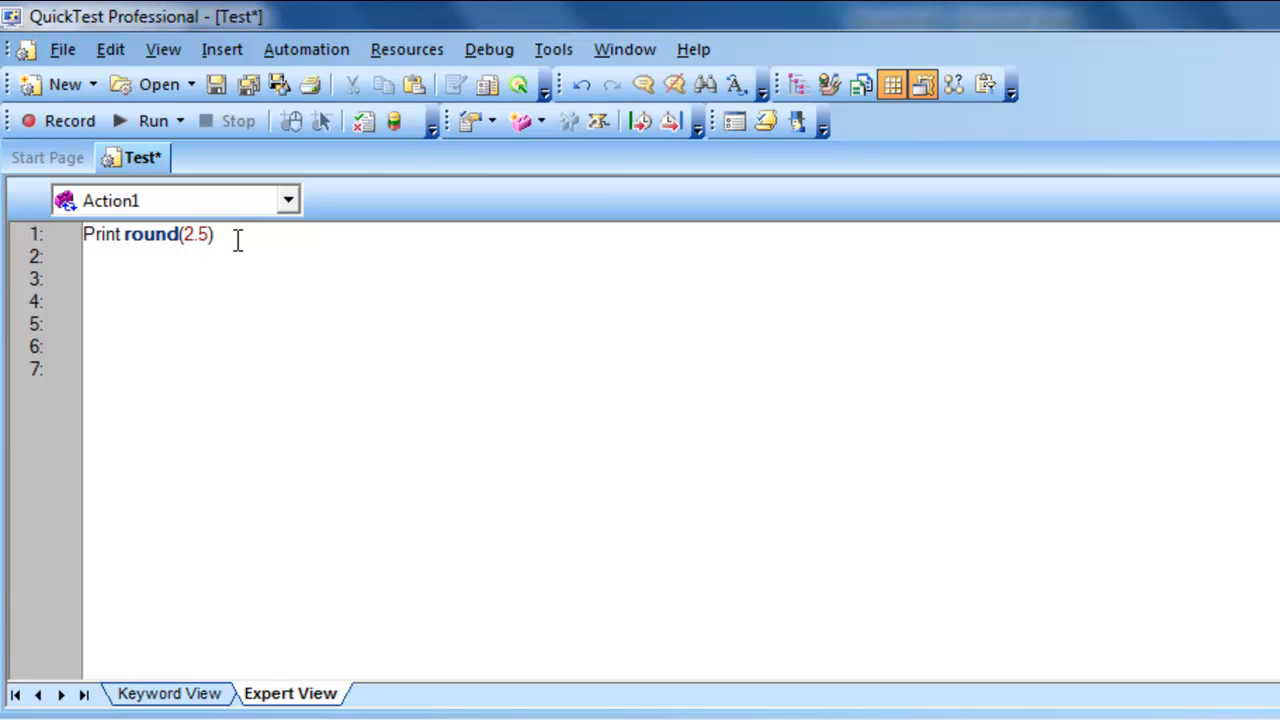
Step: Run Print round(2.5) with temporary results and close the output showing 2
click(152, 120)
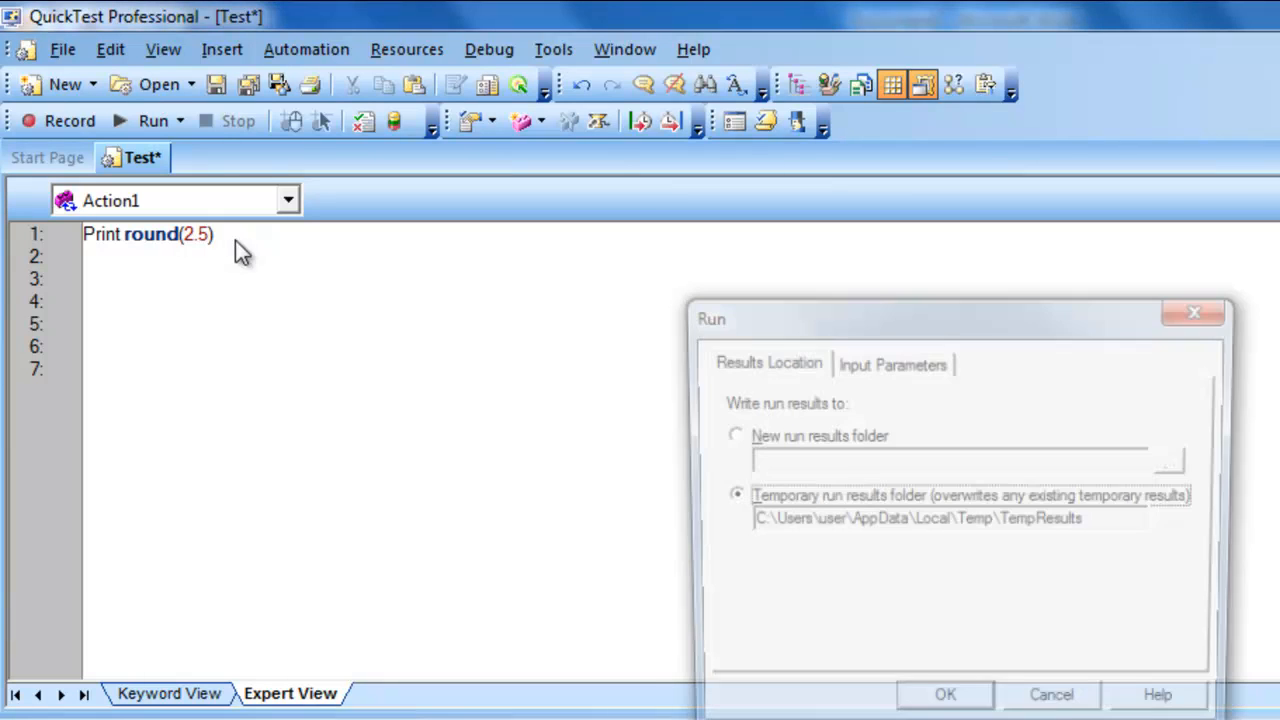
click(950, 694)
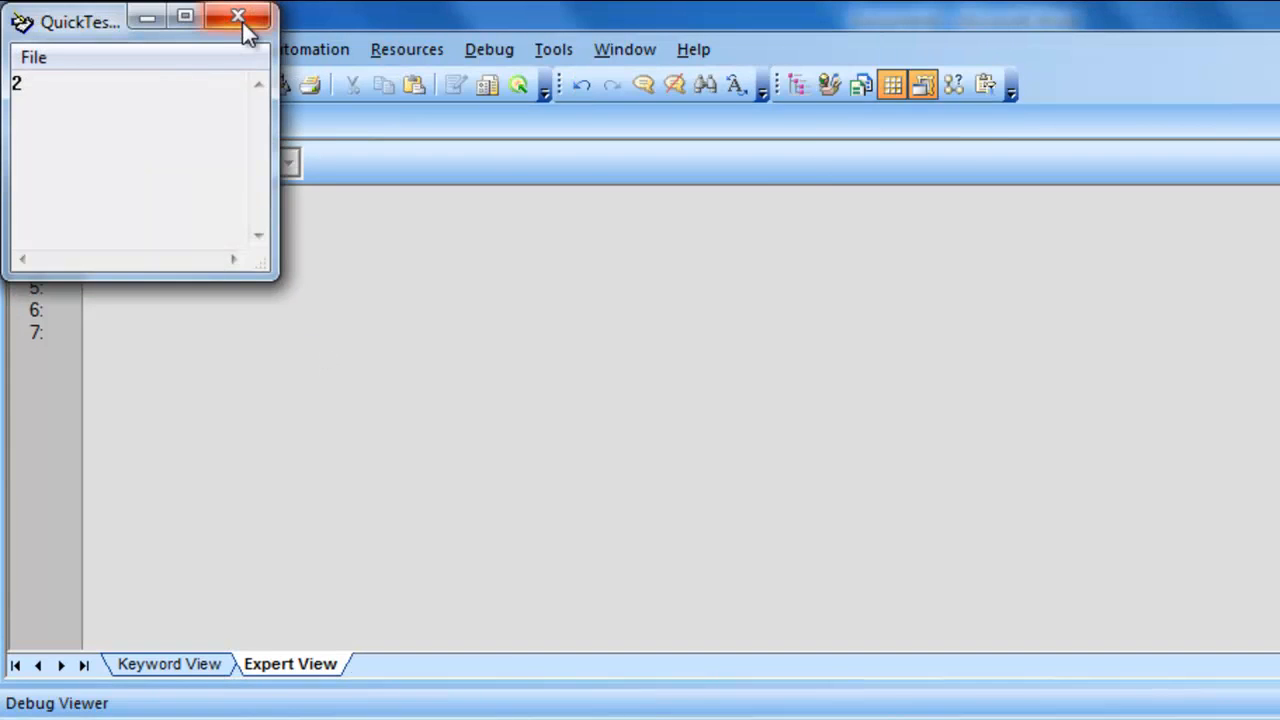
click(234, 18)
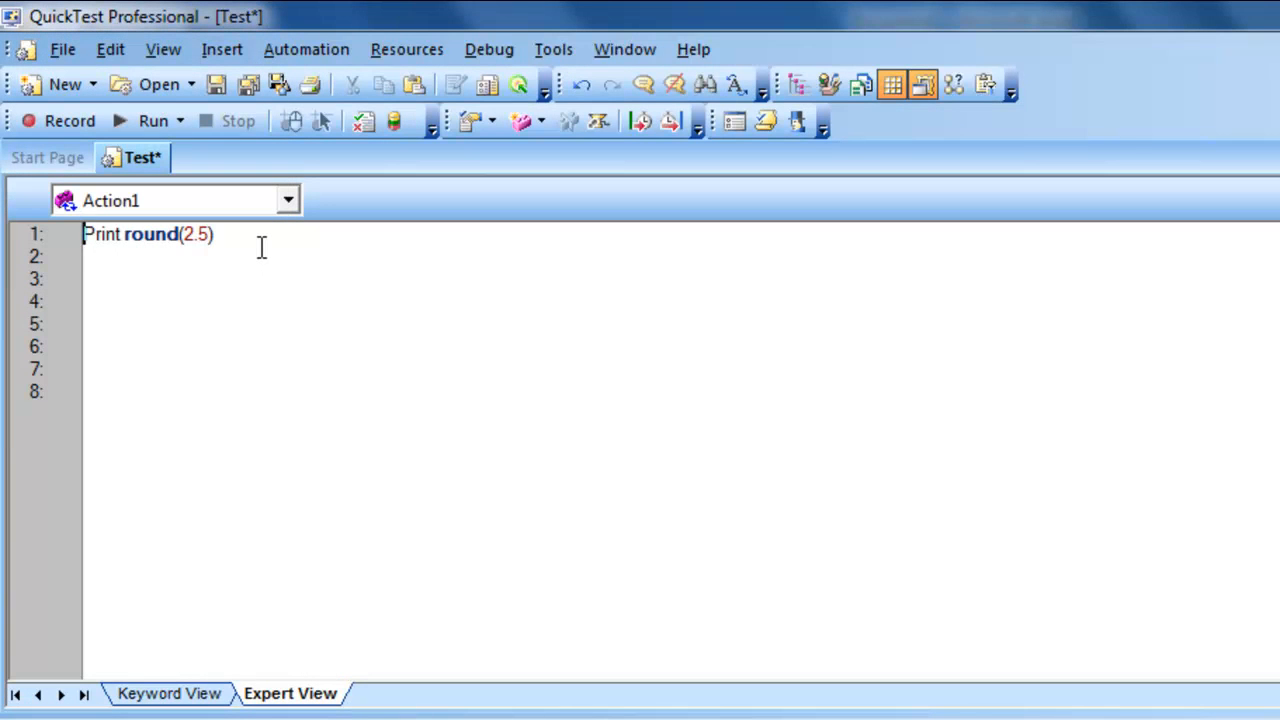